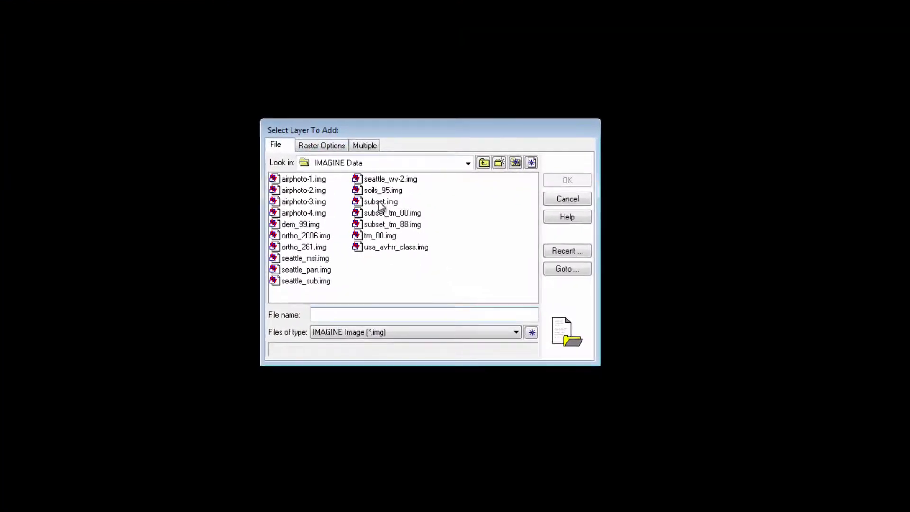
Step: Add subset.img to 2D View #1 as bands 4, 3, 2 with the No Stretch raster option
click(380, 202)
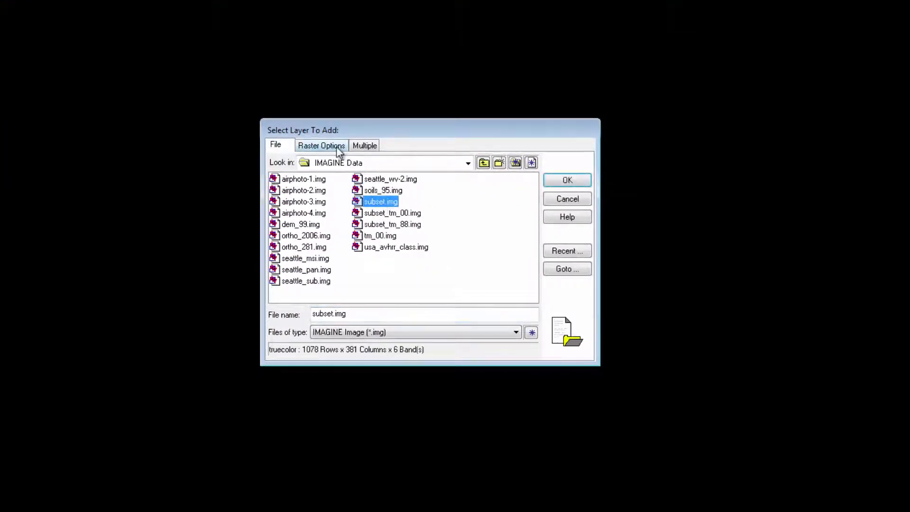
click(321, 145)
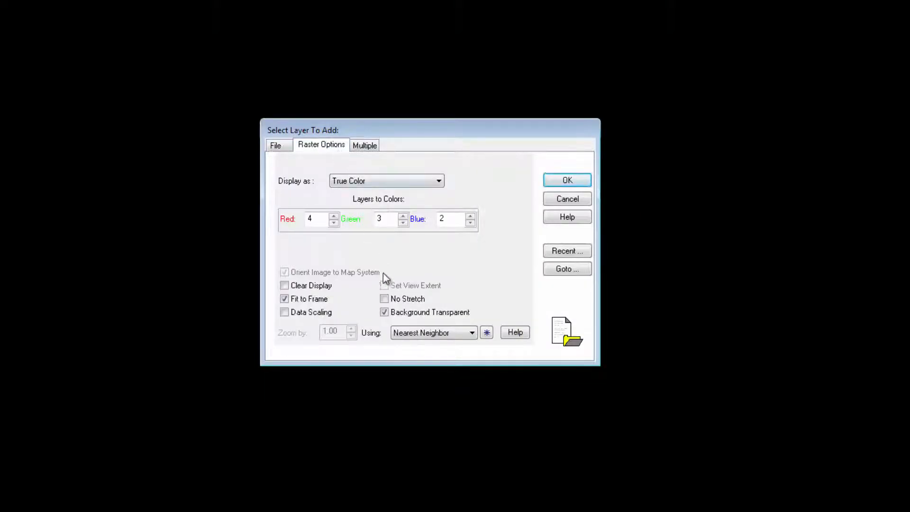
click(384, 298)
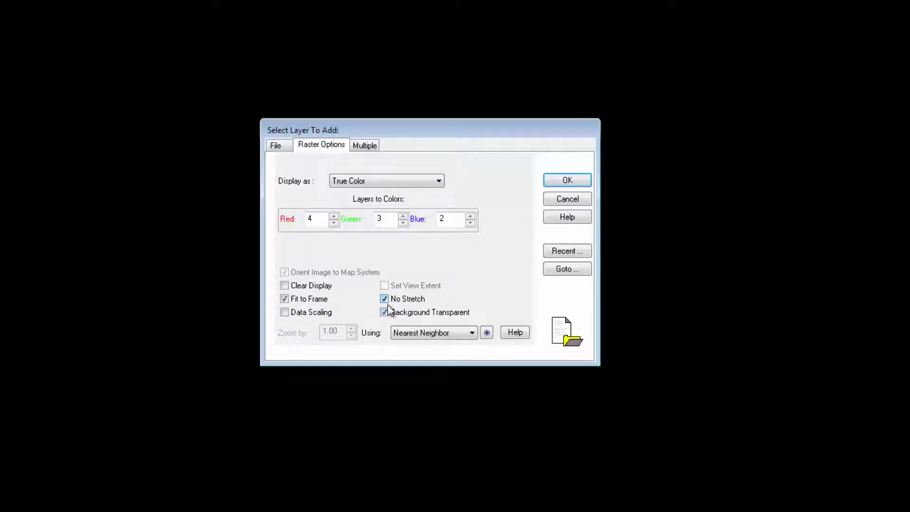
mouse_move(566, 180)
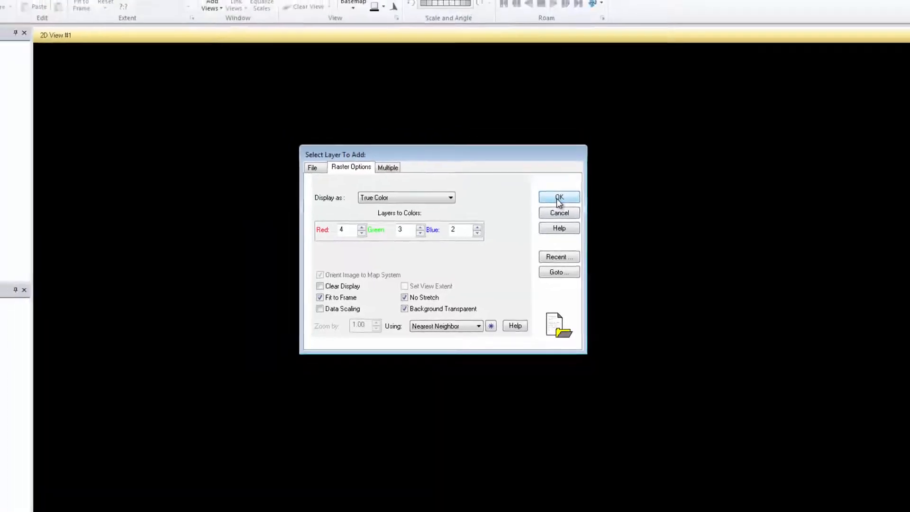
click(559, 197)
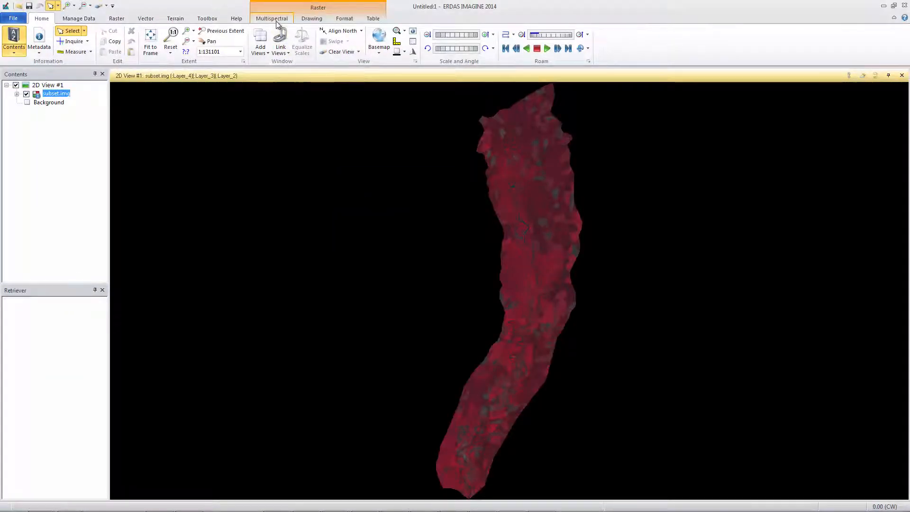
Step: From the Multispectral tools, preview the Left-Right Percentage and Standard Deviation stretches on subset.img
click(271, 18)
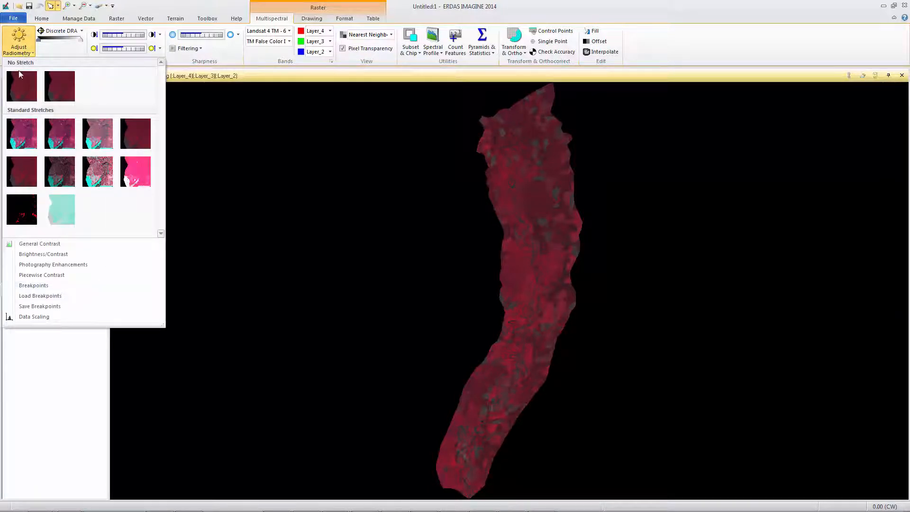
click(58, 133)
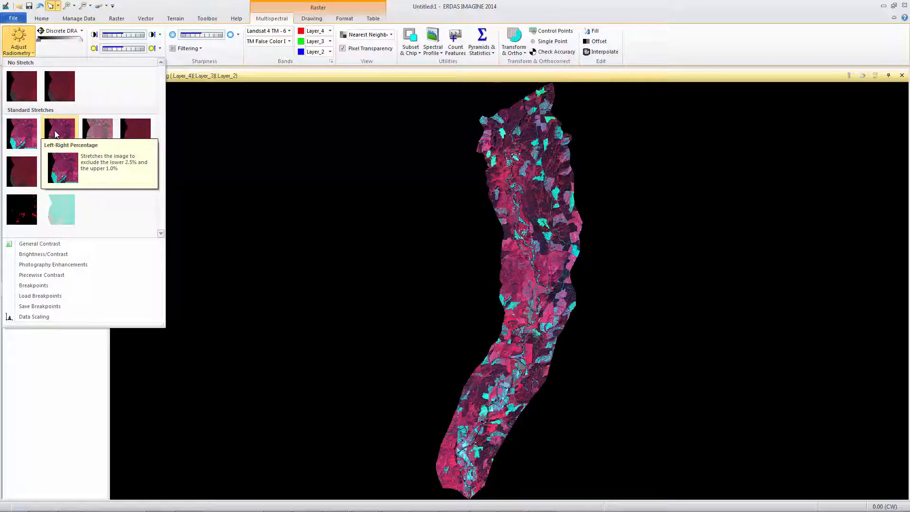
click(97, 132)
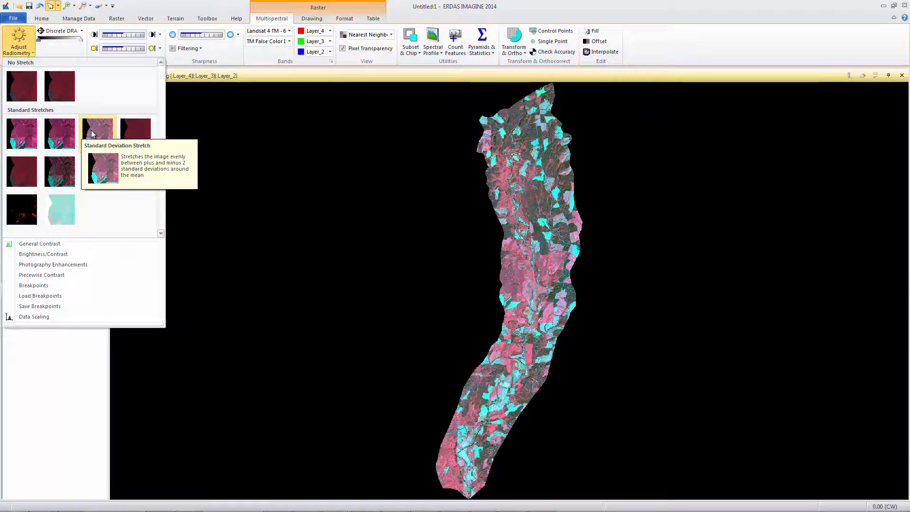
click(98, 130)
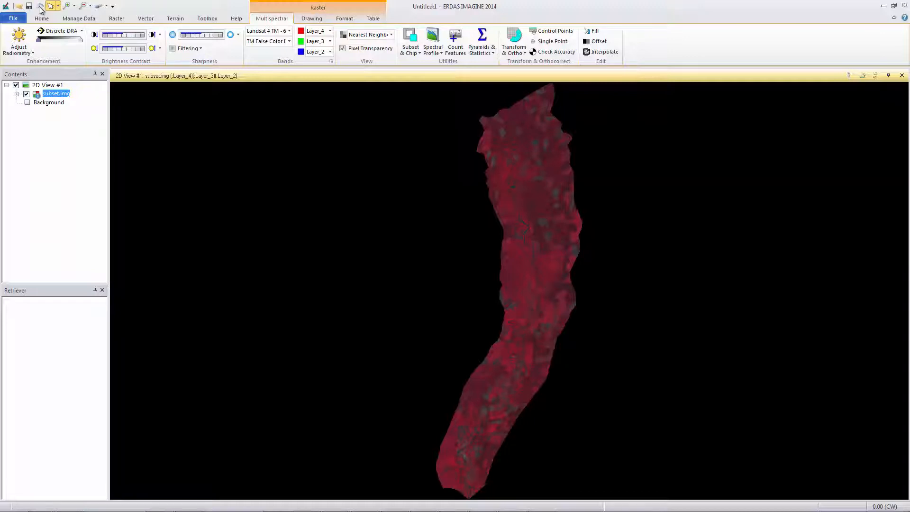
Step: Launch the Breakpoint Editor for subset.img from the Adjust Radiometry gallery
click(18, 41)
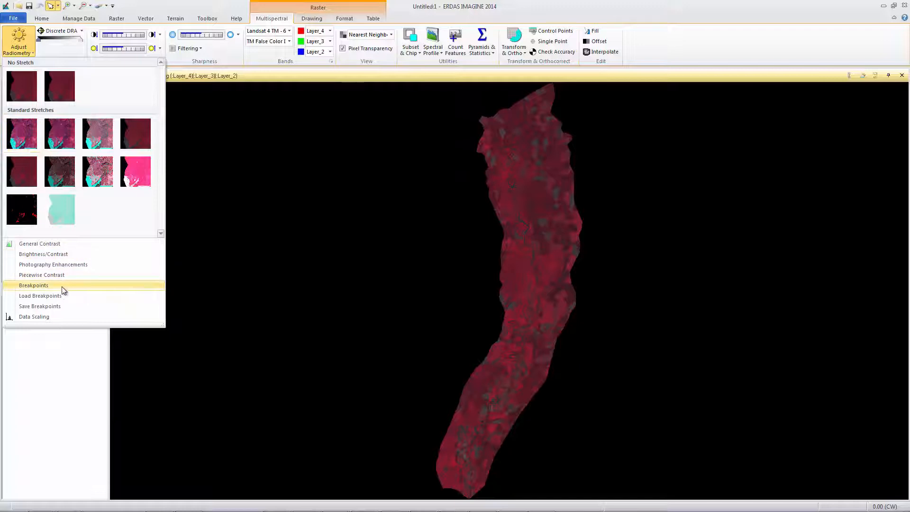
click(33, 285)
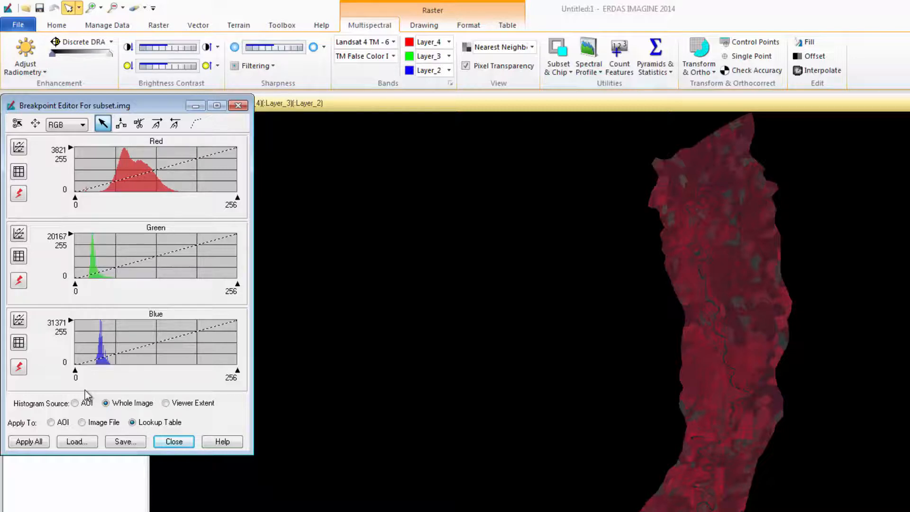
mouse_move(17, 81)
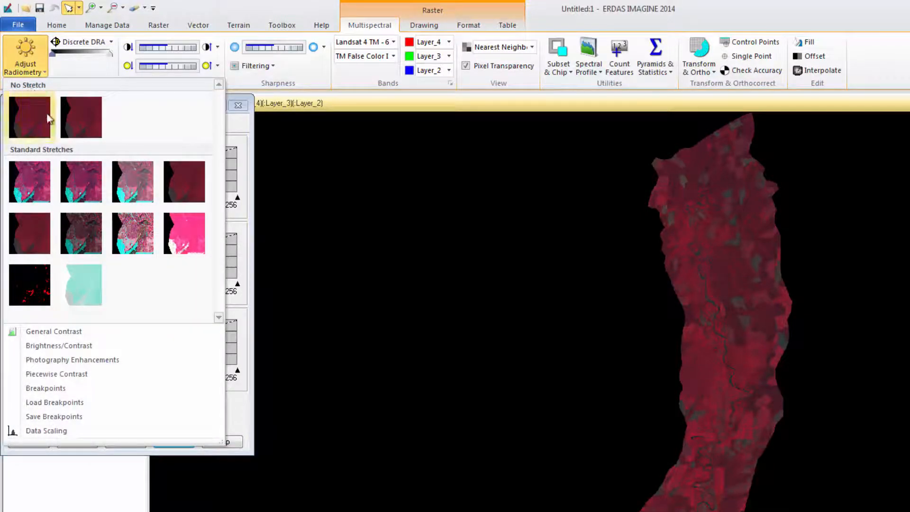
Step: Adjust the red histogram breakpoints, apply the stretch to all bands of subset.img, and close the editor
click(46, 388)
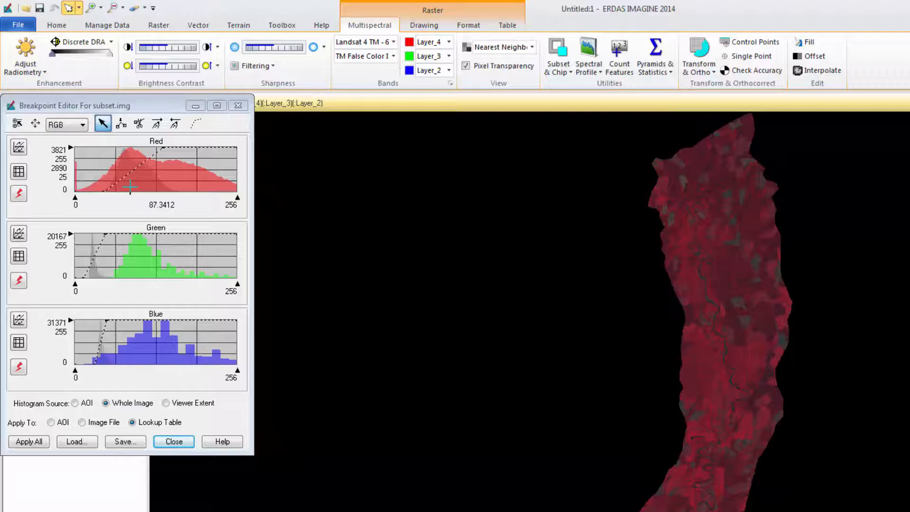
click(28, 442)
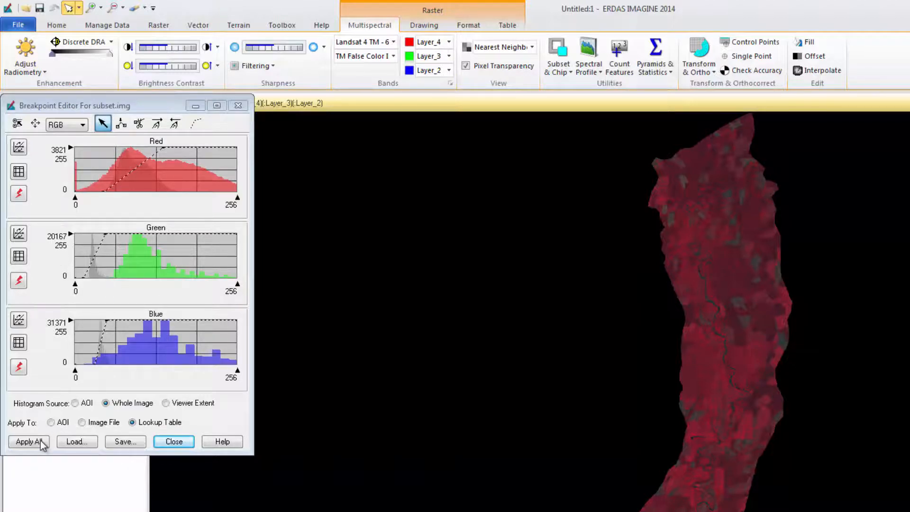
click(28, 441)
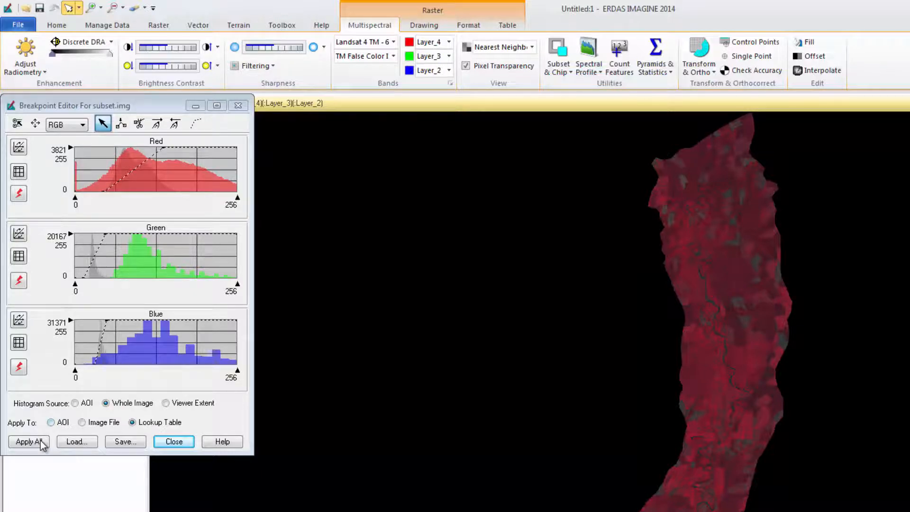
click(28, 441)
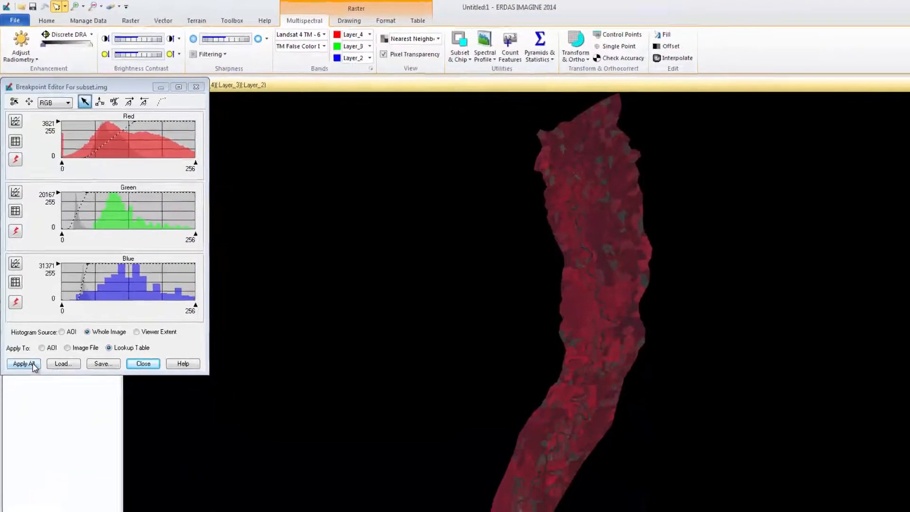
click(24, 363)
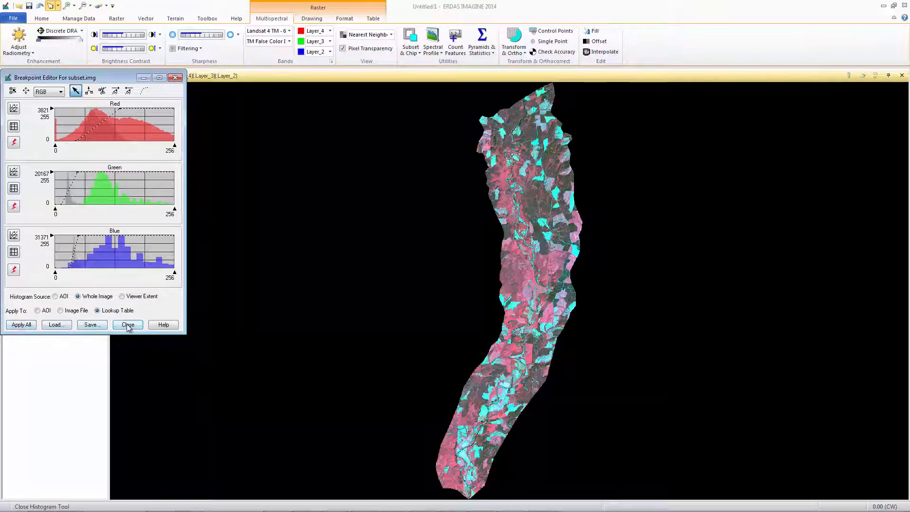
click(127, 324)
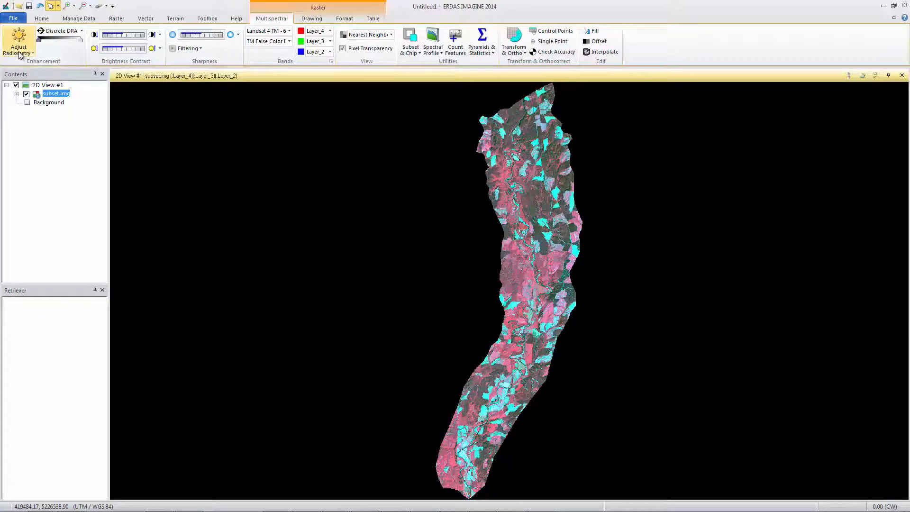
Step: Start a General Contrast adjustment for subset.img using the Histogram Equalization method with preview
click(18, 46)
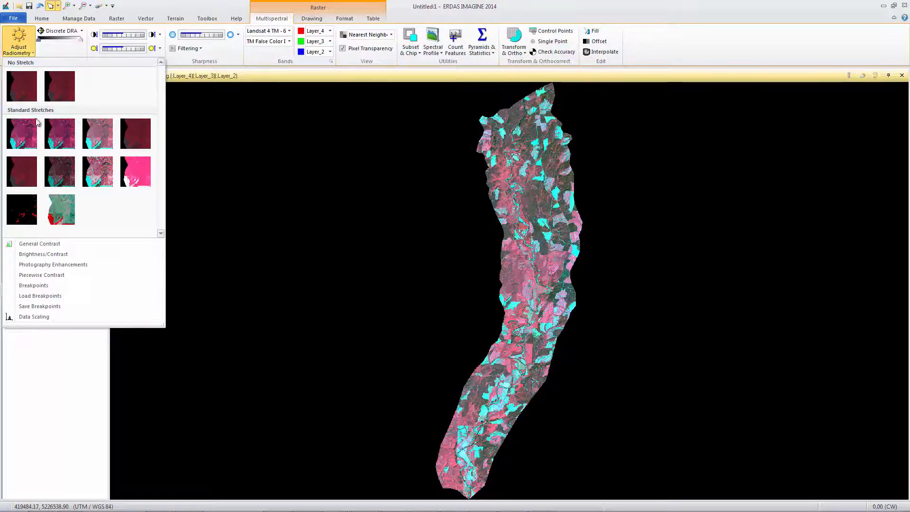
mouse_move(39, 243)
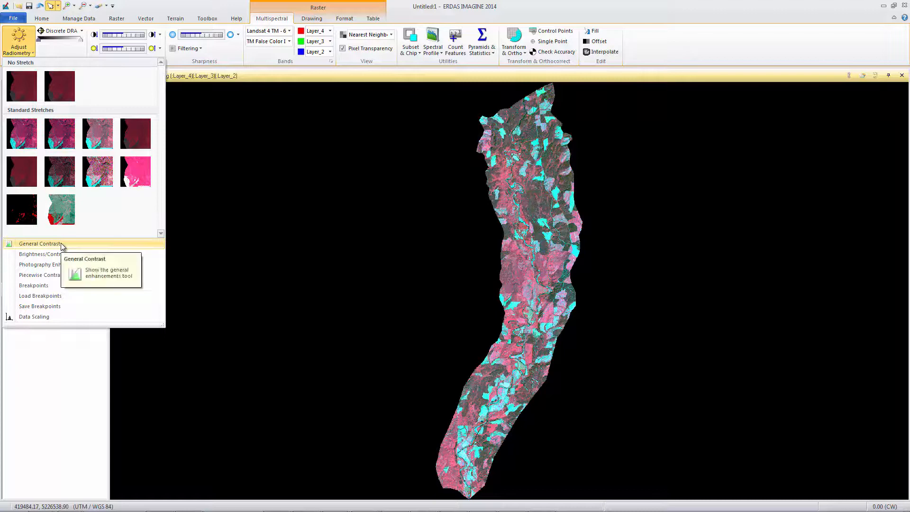
click(39, 243)
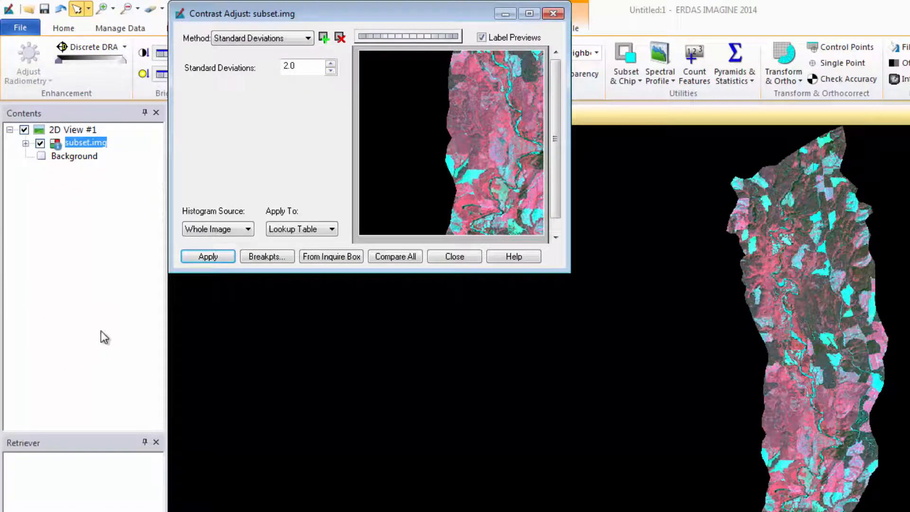
click(308, 38)
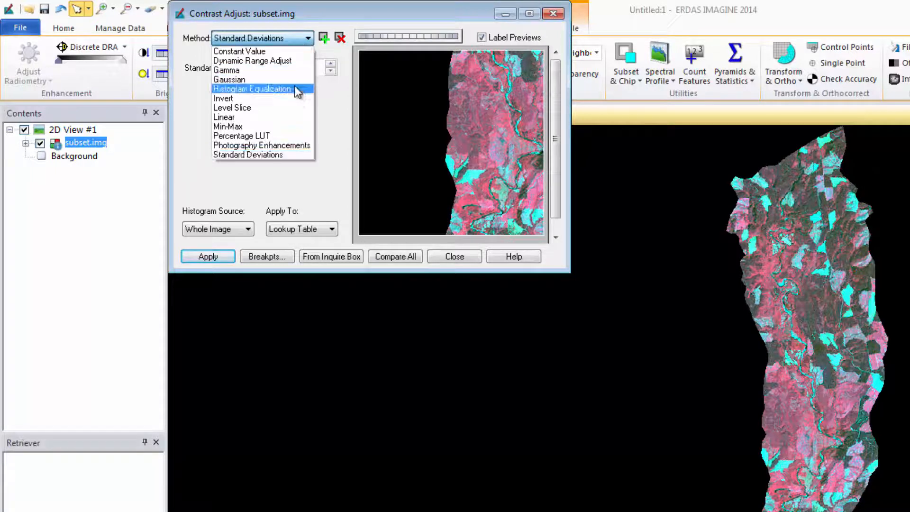
click(251, 88)
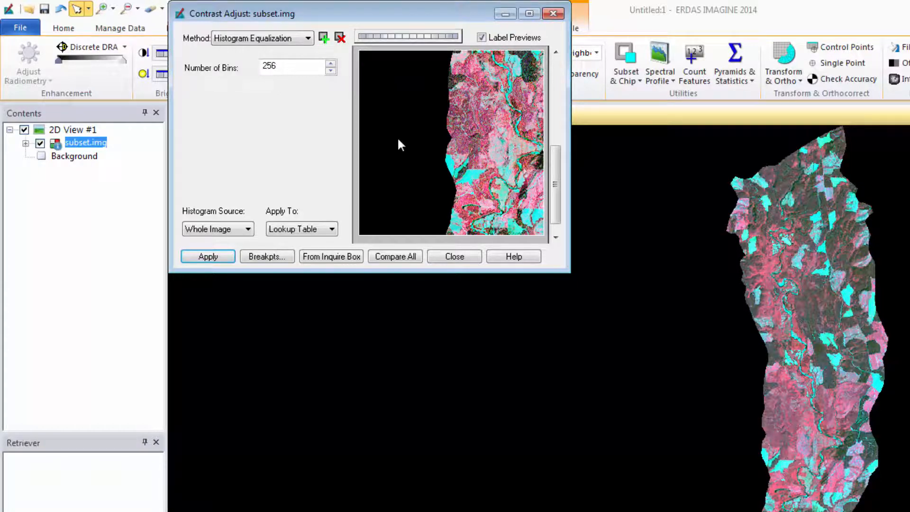
click(207, 256)
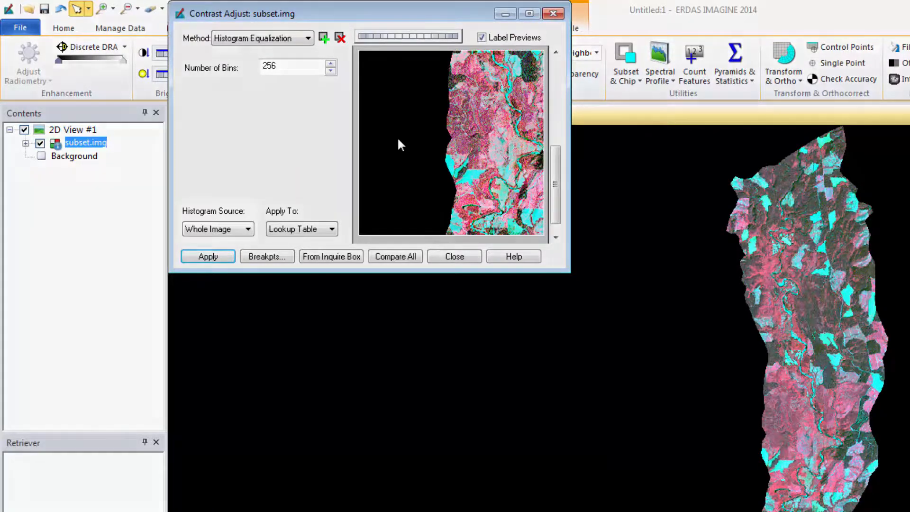
click(207, 255)
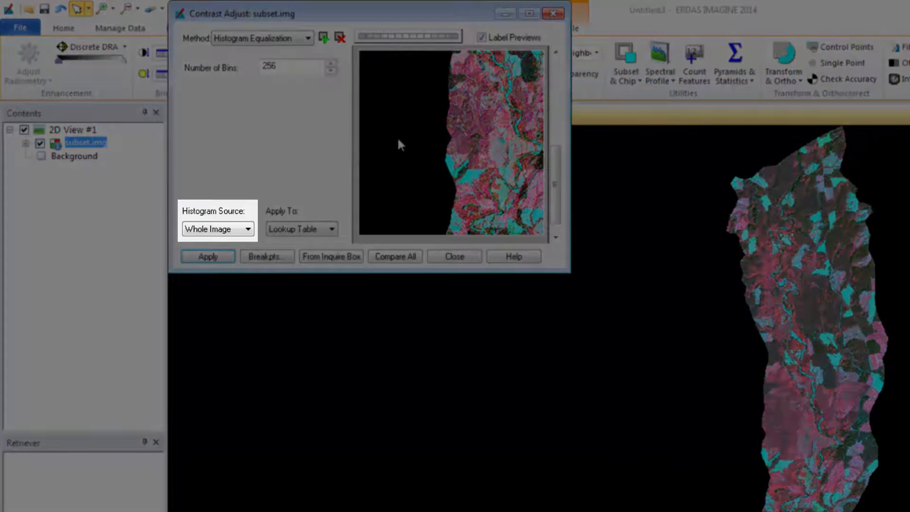
Step: Toggle the preview controls in the Contrast Adjust dialog for the histogram equalization of subset.img
click(207, 256)
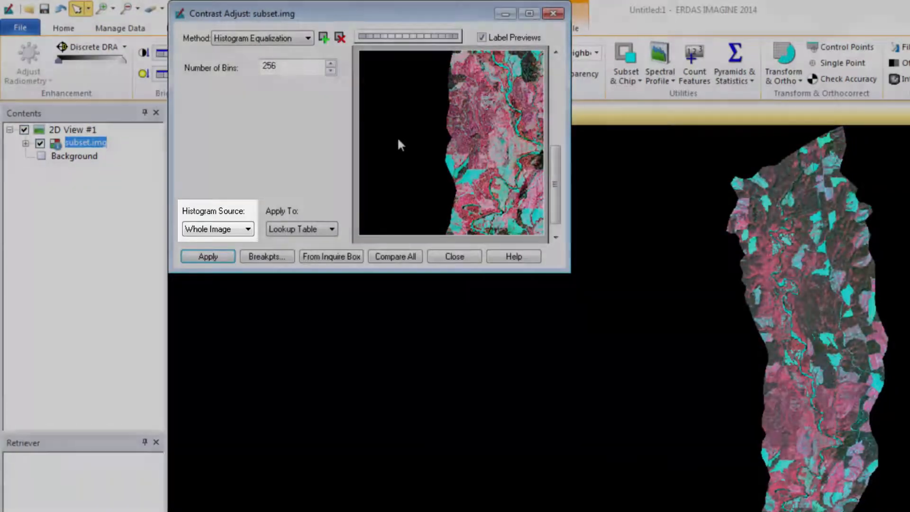
click(207, 256)
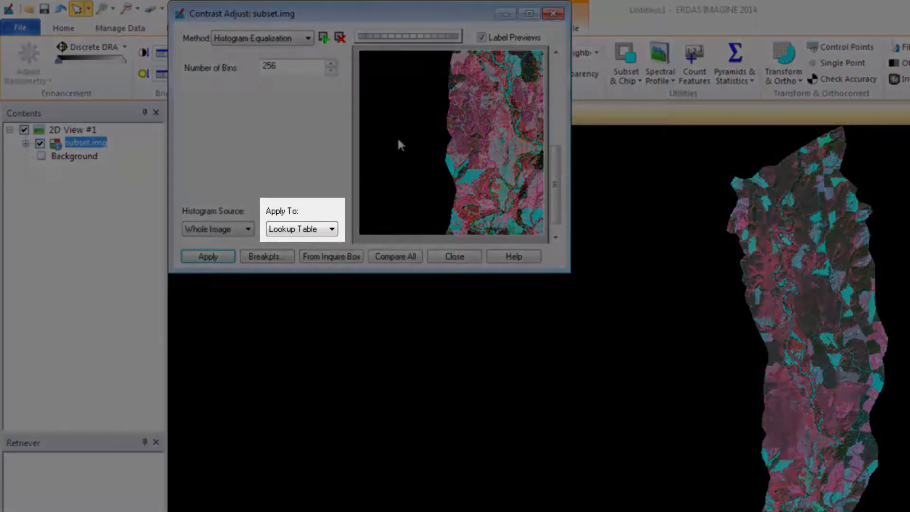
click(207, 255)
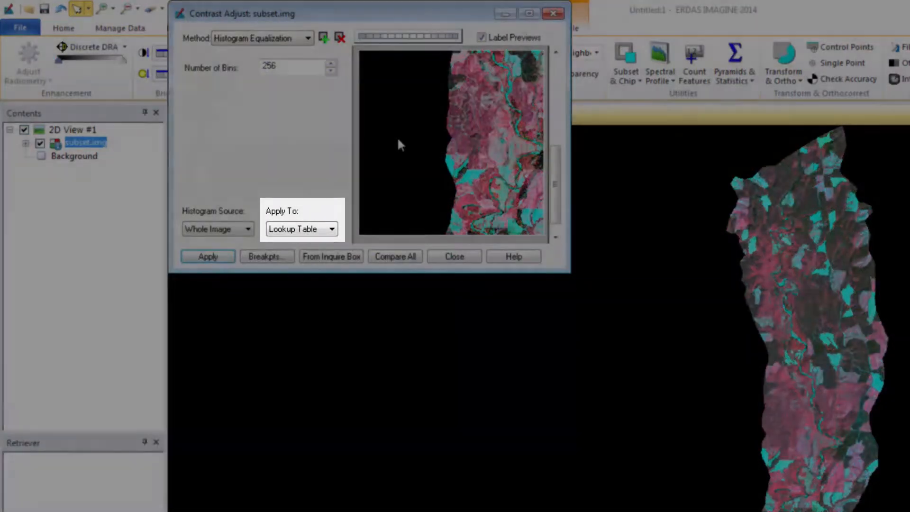
click(207, 256)
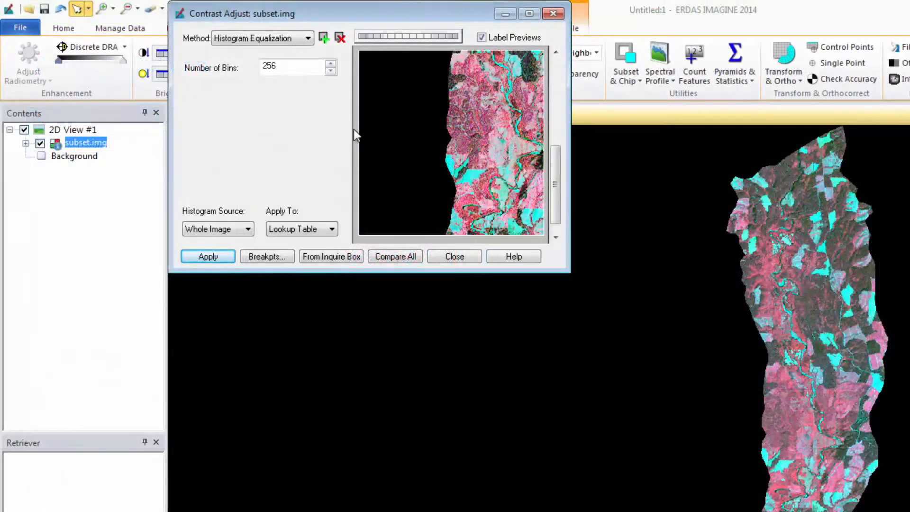
click(307, 37)
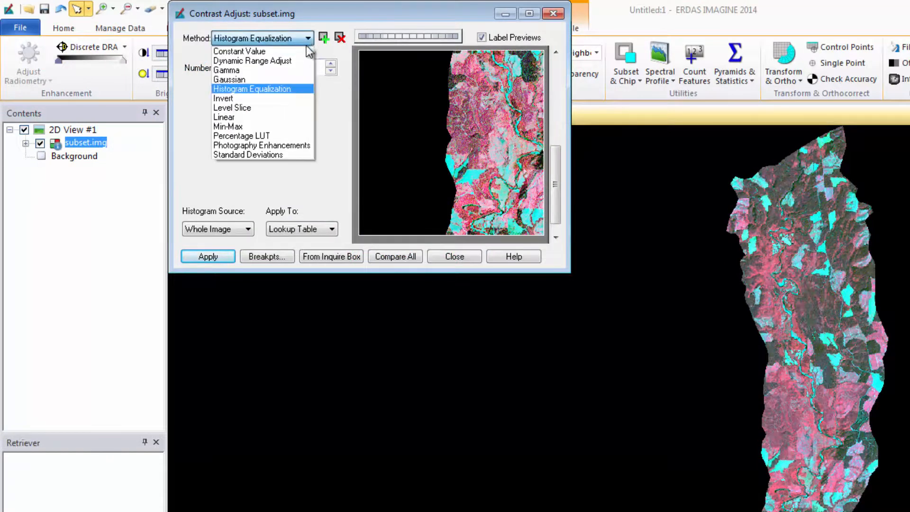
Step: Add a Percentage LUT (percent clip) preview to the comparison, then choose the Linear method
click(242, 135)
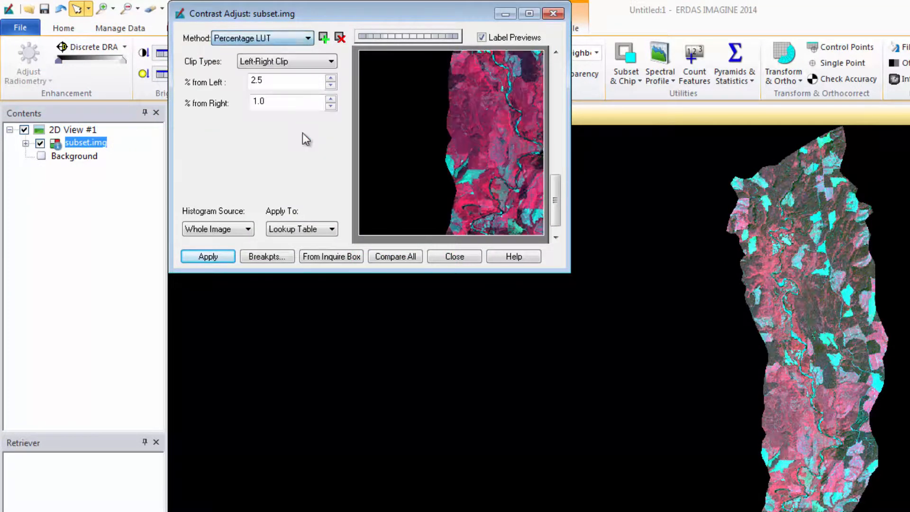
mouse_move(313, 135)
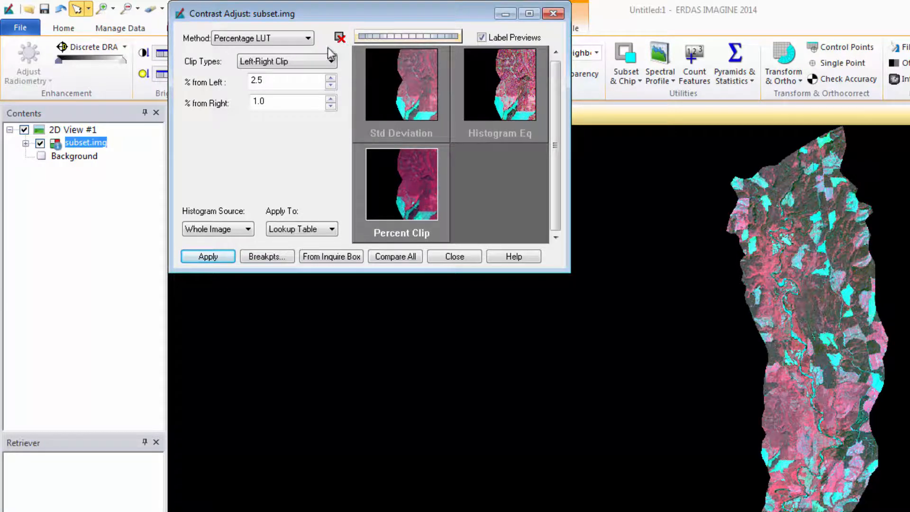
click(307, 38)
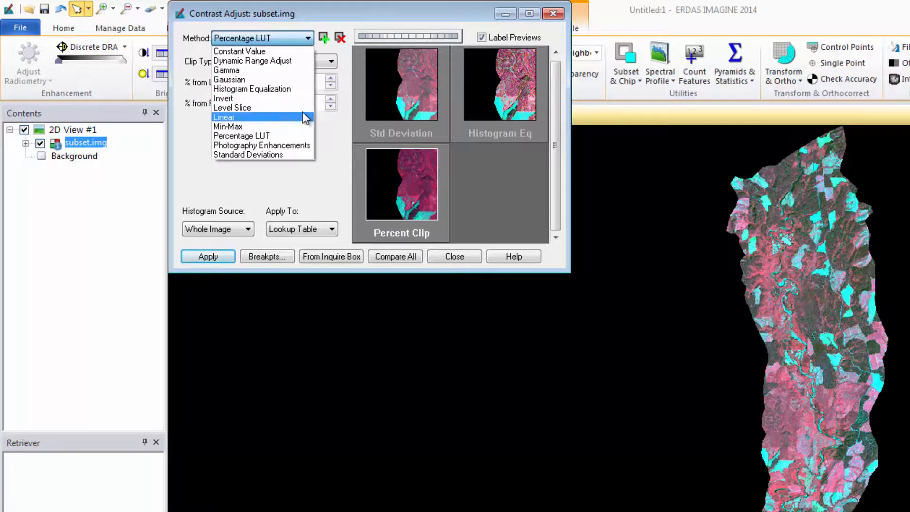
click(223, 116)
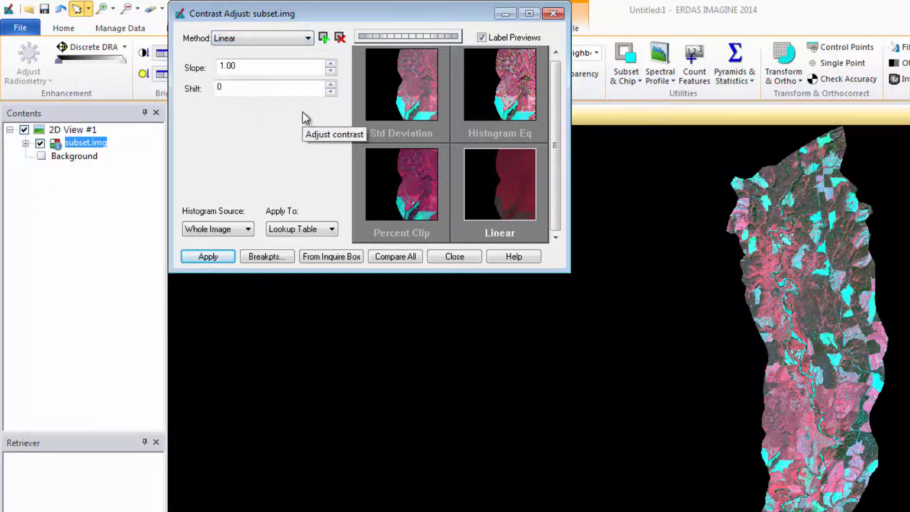
Step: Set the linear stretch slope to 2.00 and apply it, showing the breakpoint curves for subset.img
click(273, 65)
text(2)
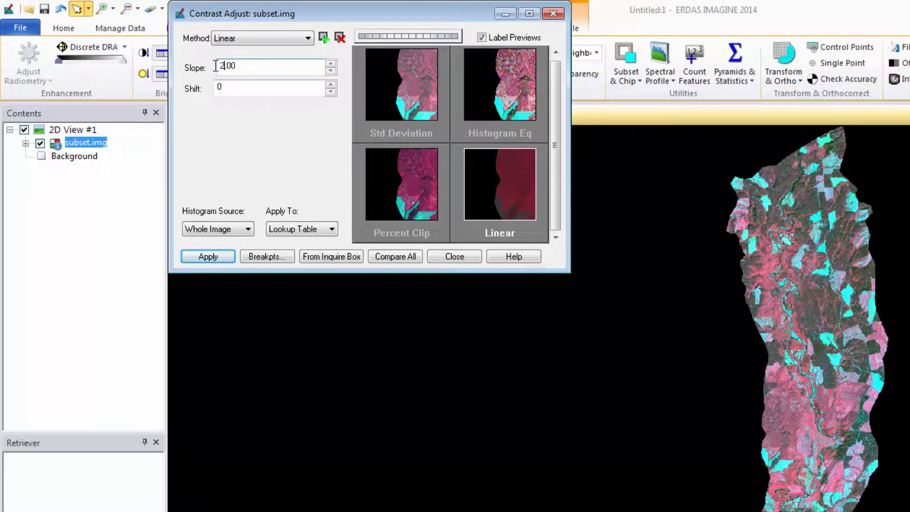
mouse_move(266, 256)
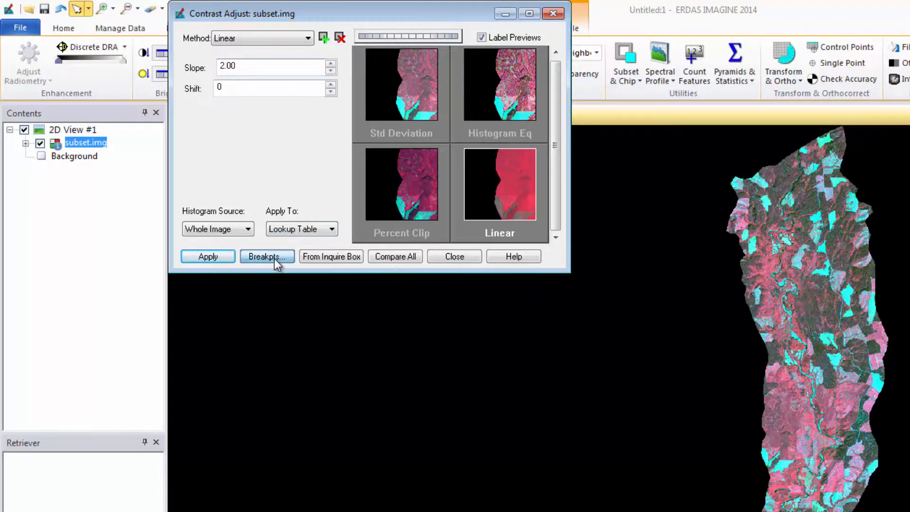
click(266, 255)
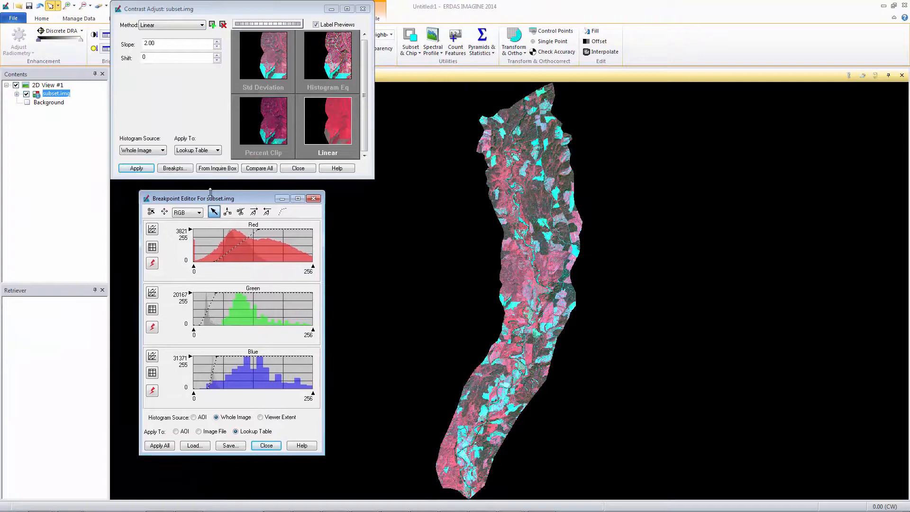
click(136, 167)
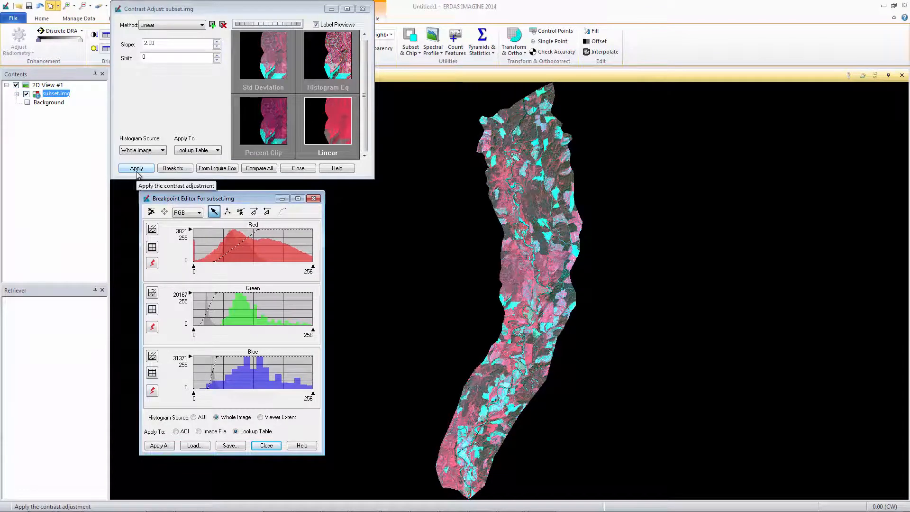
click(136, 168)
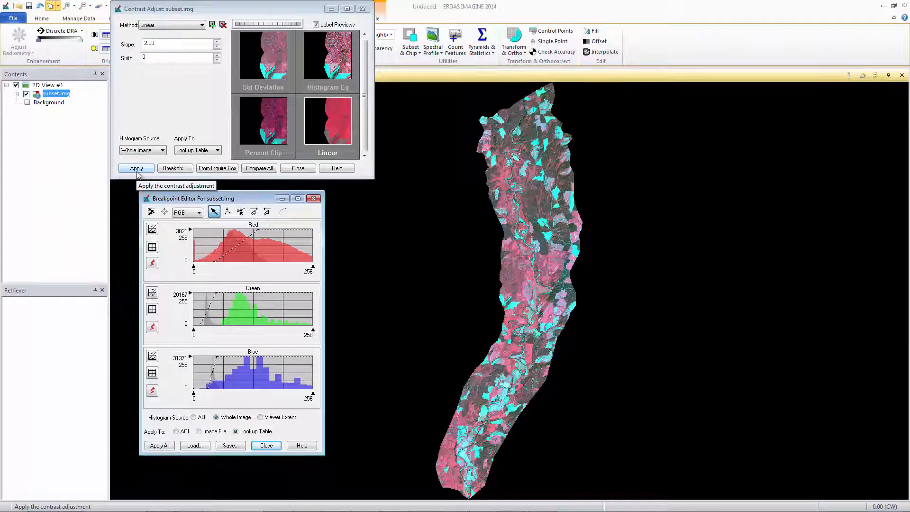
Step: Set the shift to 15, apply all curves to subset.img, and close the breakpoint curves editor
click(136, 168)
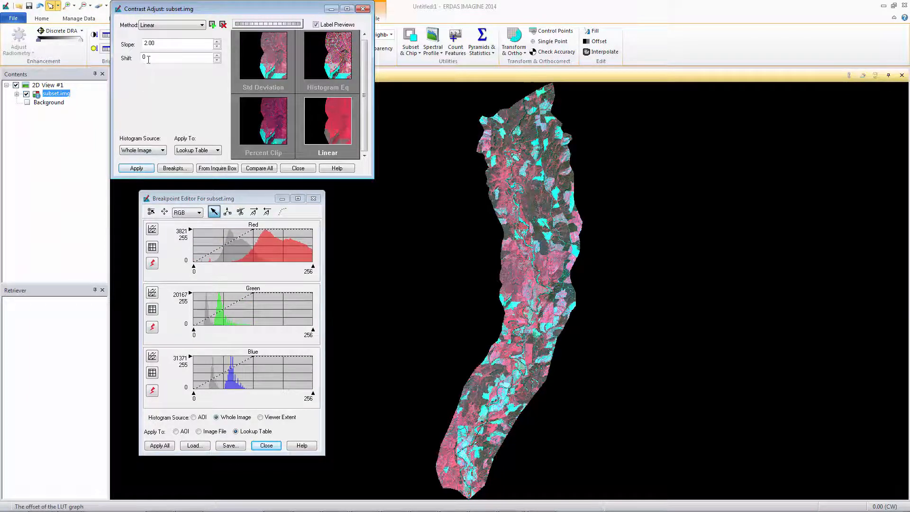
text(1)
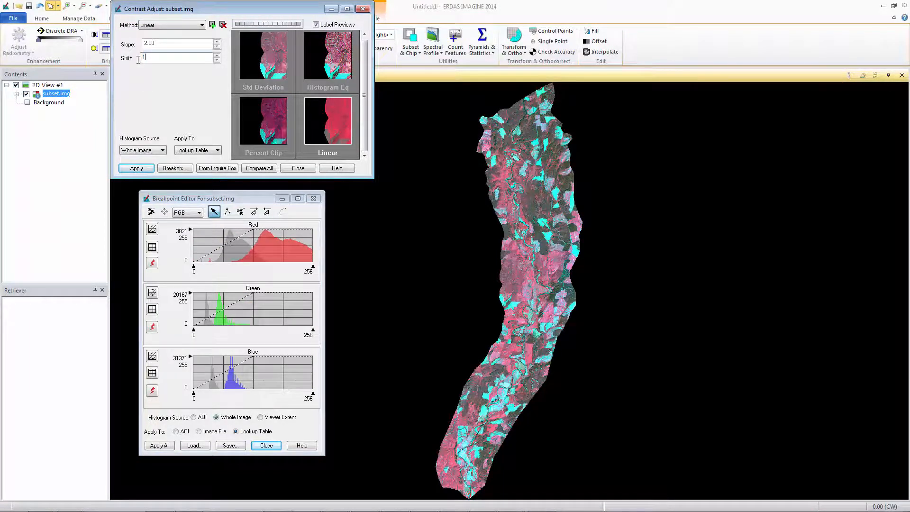
text(15)
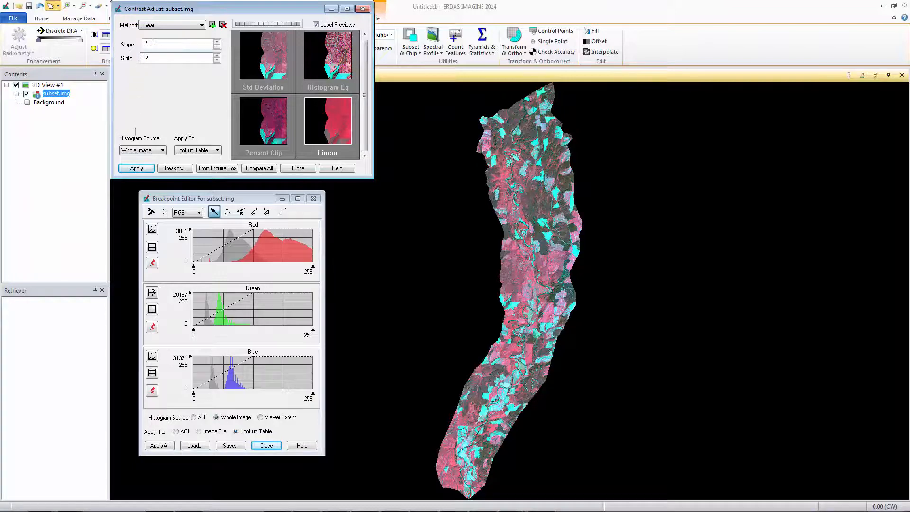
click(136, 168)
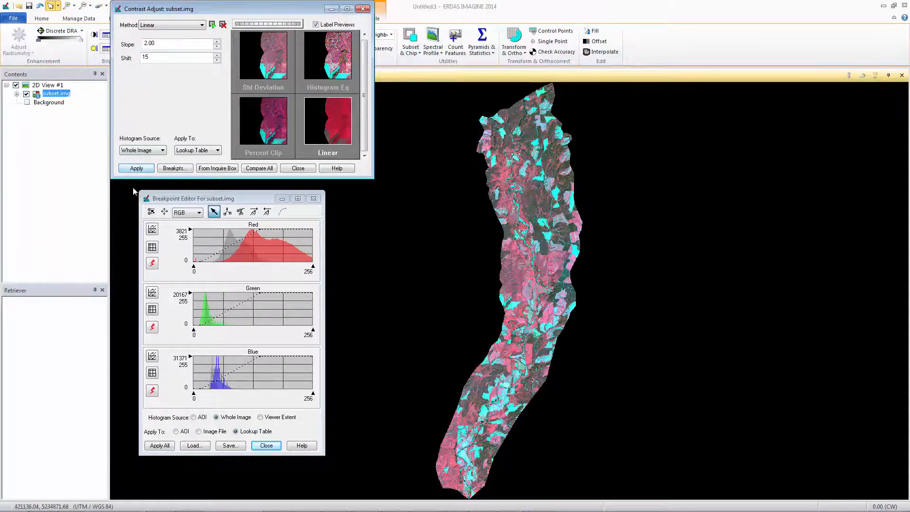
click(159, 445)
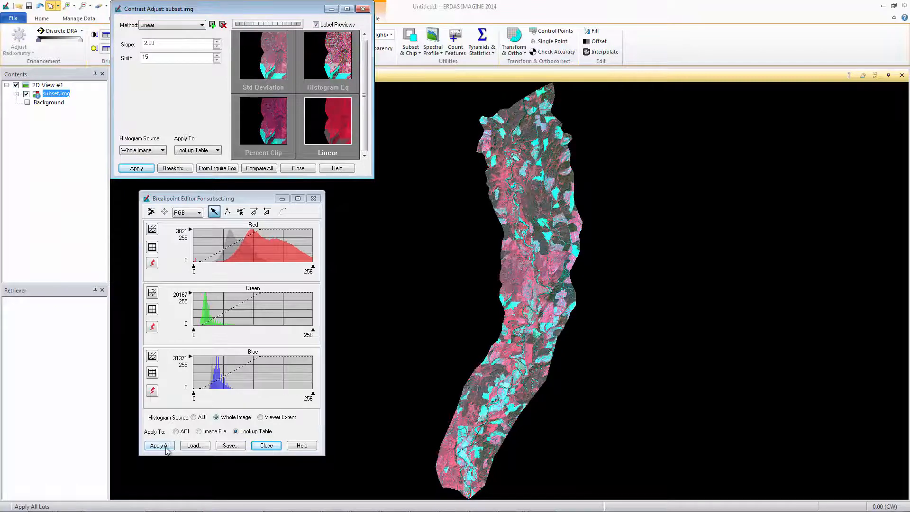
click(159, 445)
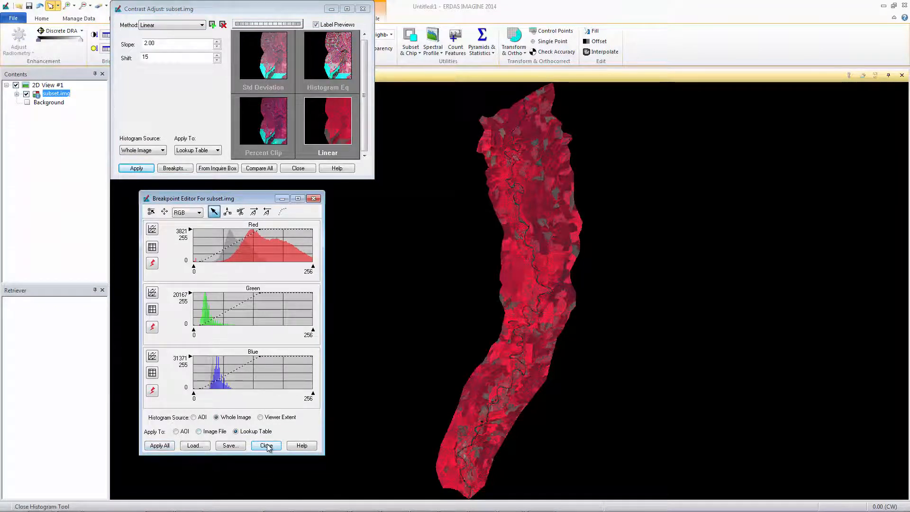
click(265, 445)
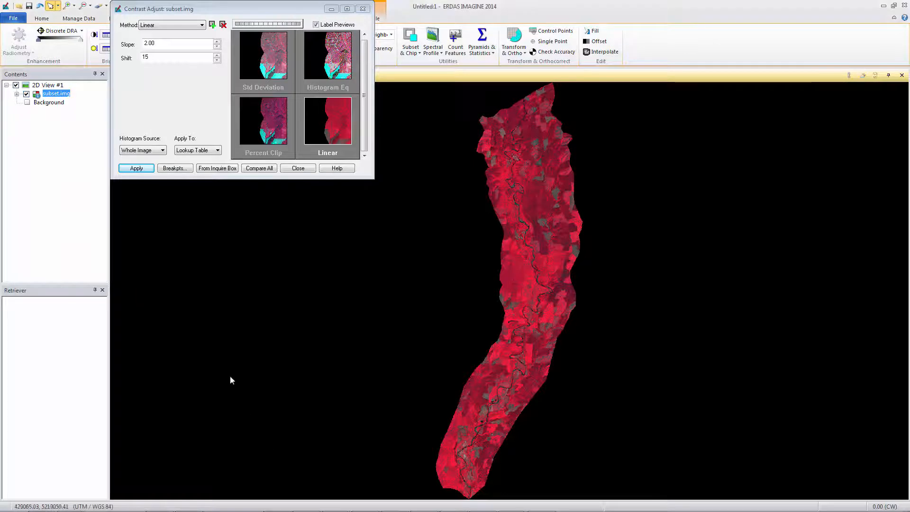
Step: Reset the linear stretch to slope 1.00 and shift 0, apply it, and close Contrast Adjust
triple_click(177, 44)
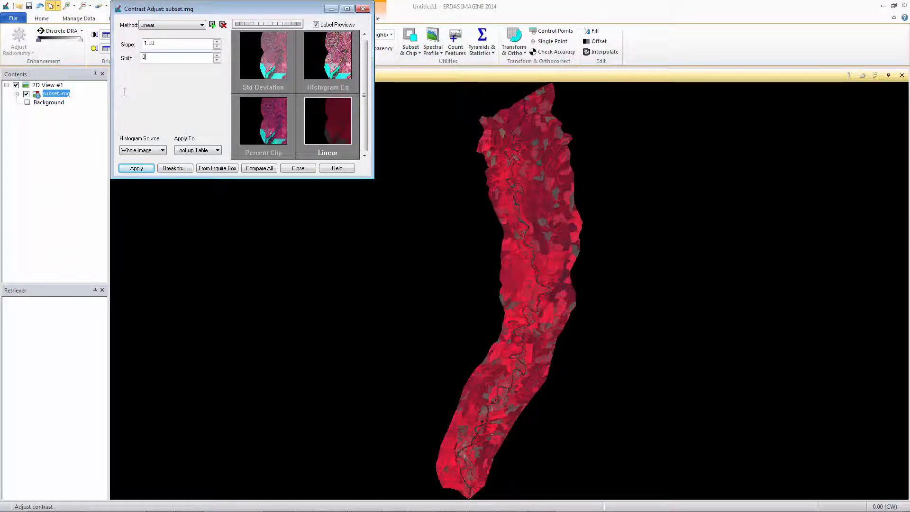
click(136, 168)
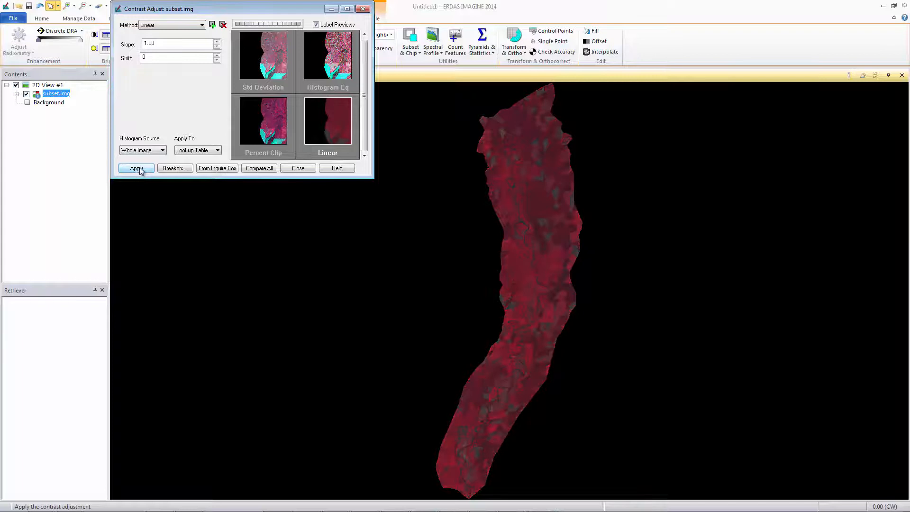
click(297, 168)
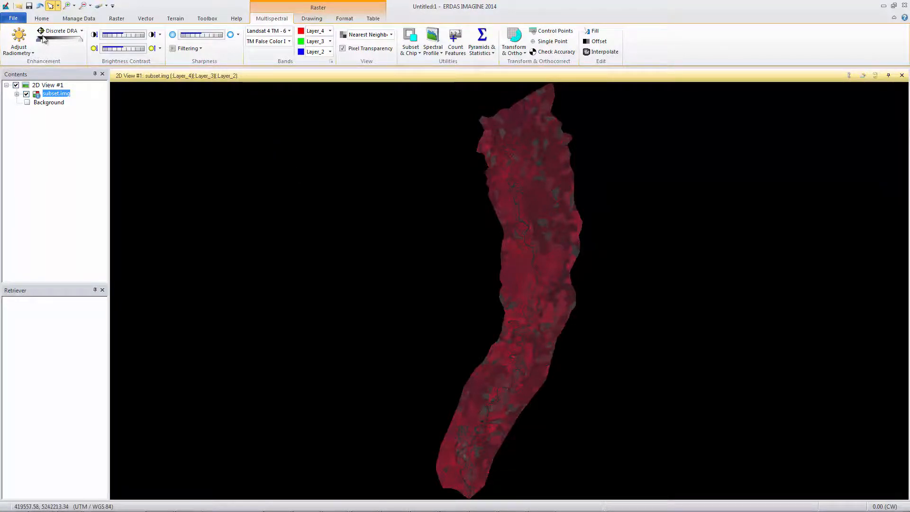
Step: Create a new 2D view from the Home Add Views menu
click(41, 18)
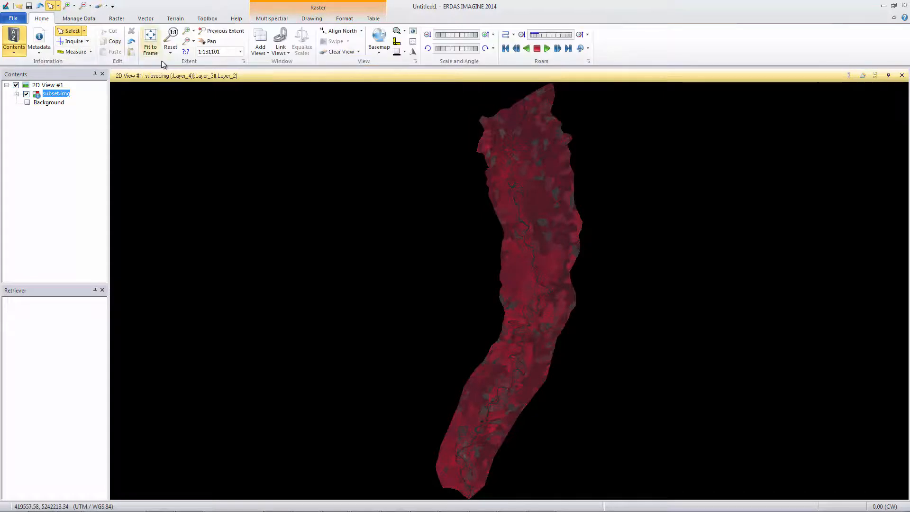
click(259, 41)
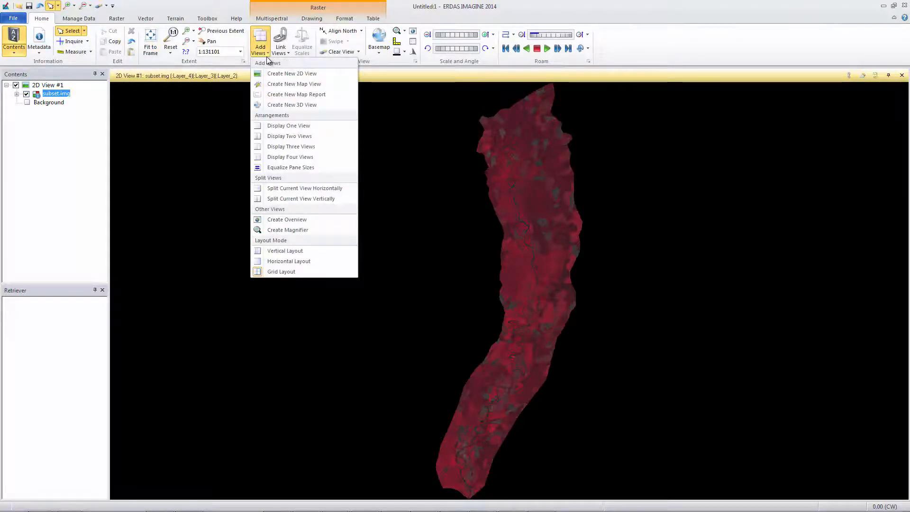
click(292, 73)
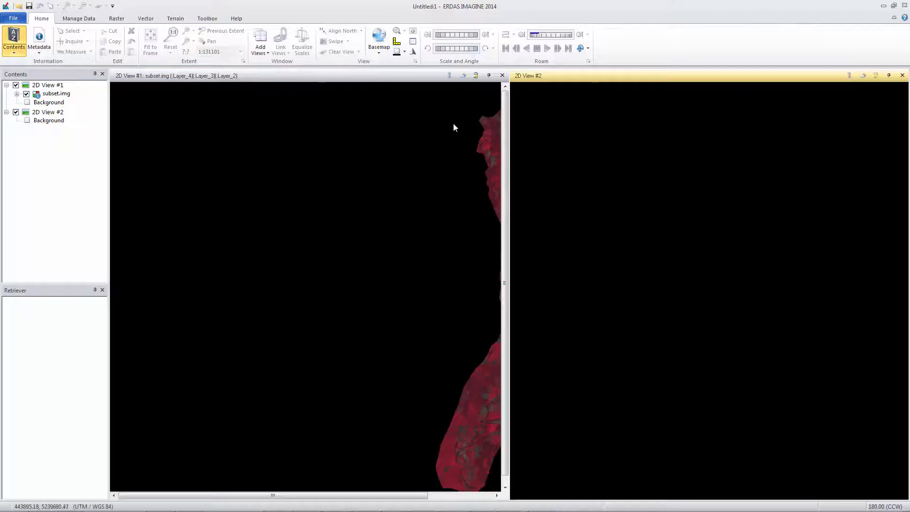
Step: Load tm_00.img into the second 2D view with the No Stretch raster option
right_click(626, 165)
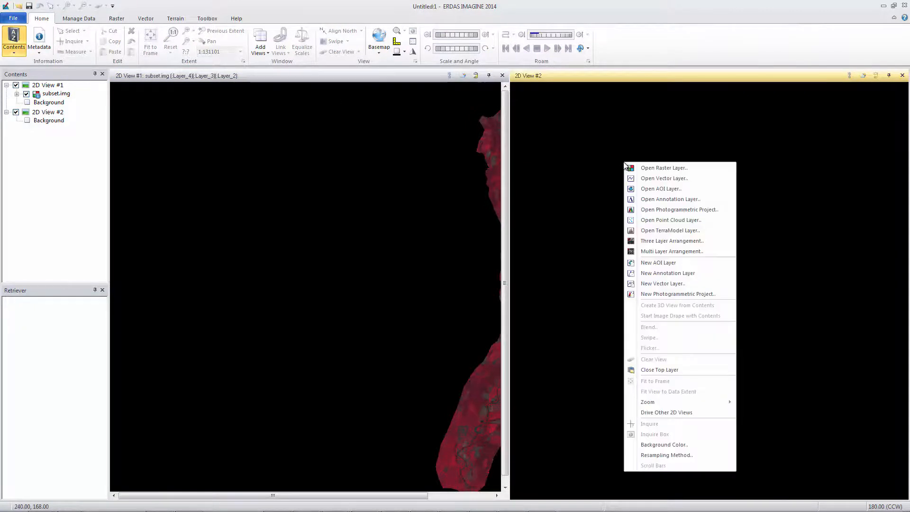
mouse_move(664, 168)
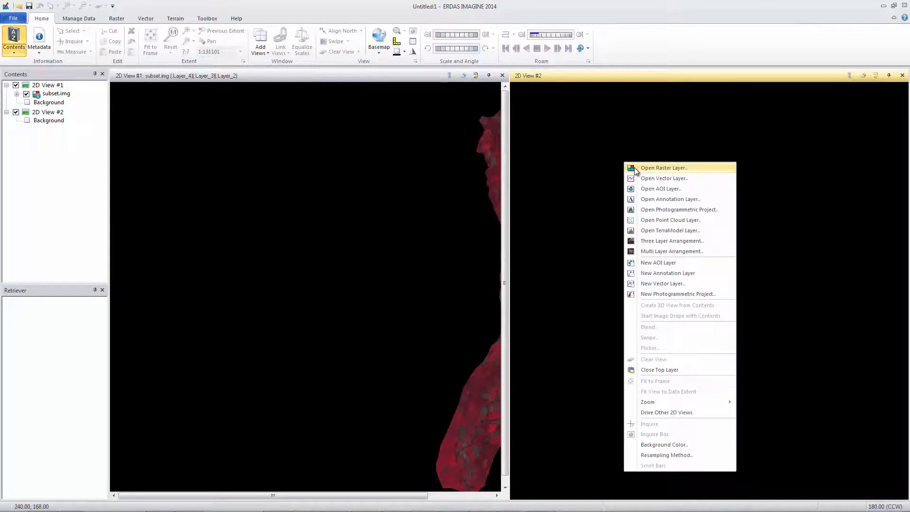
click(663, 167)
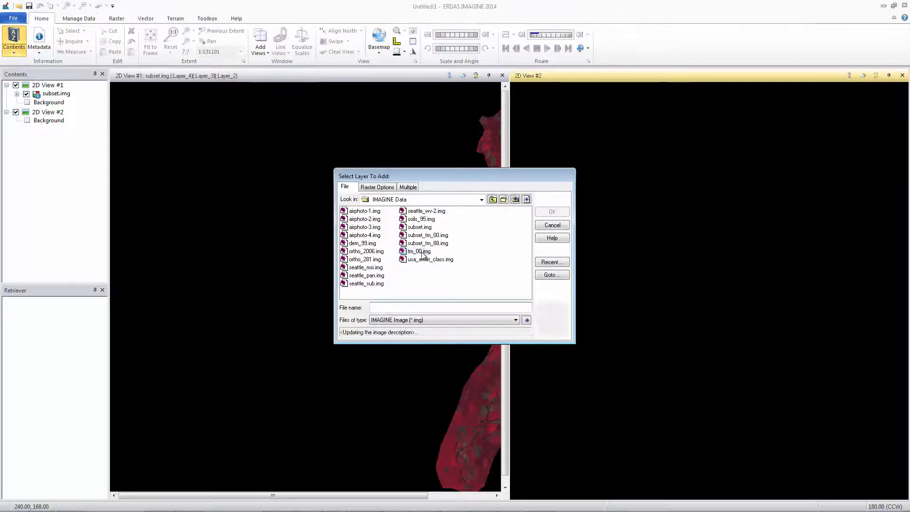
click(377, 186)
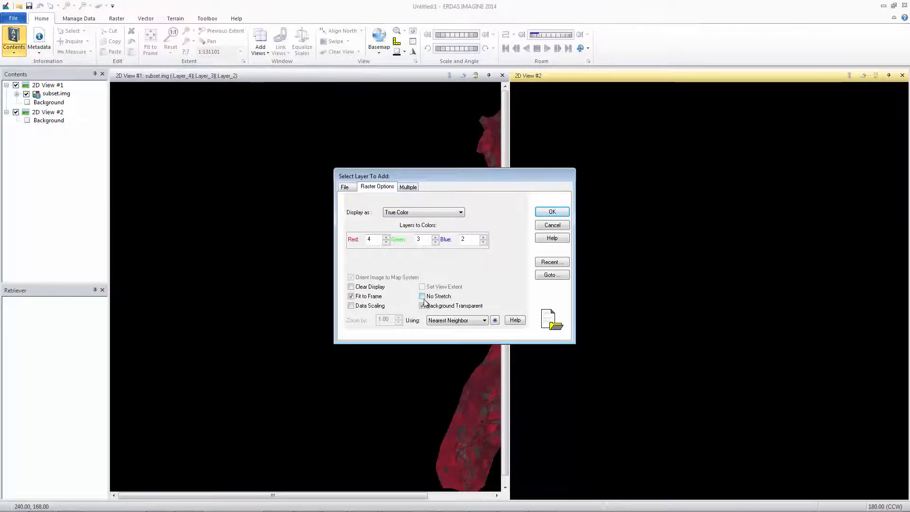
click(422, 296)
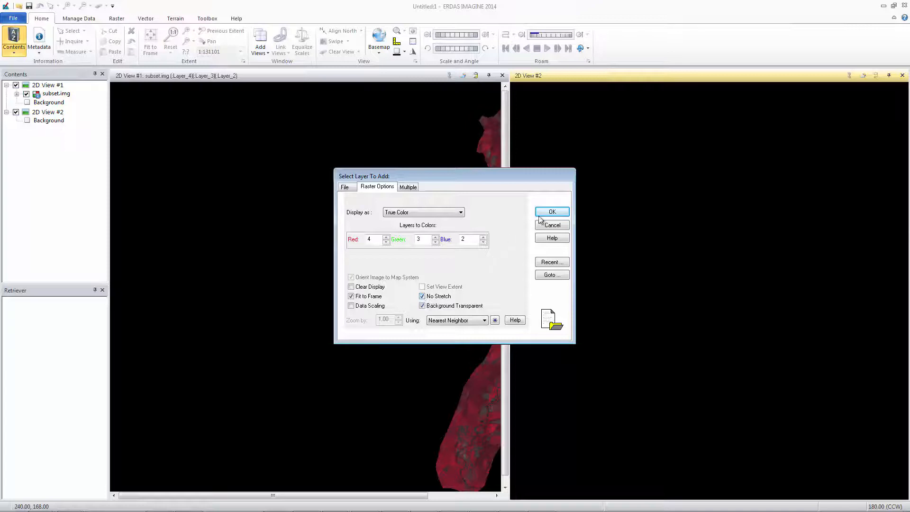
click(550, 211)
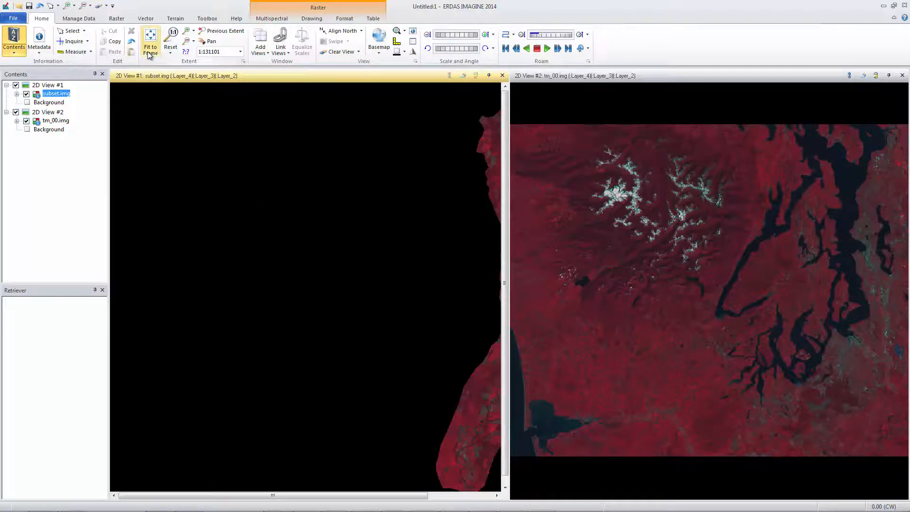
Step: Fit subset.img to its frame and link the tm_00.img view so it marks subset's extent
click(150, 42)
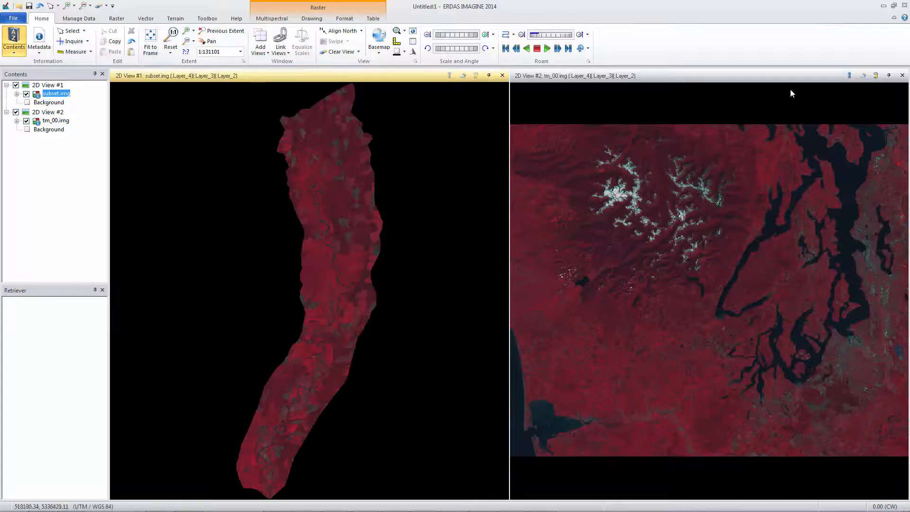
click(848, 75)
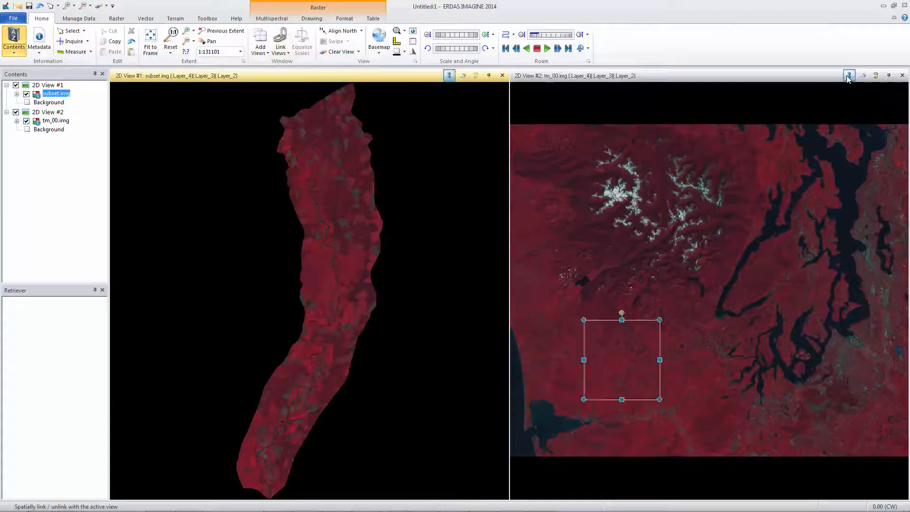
mouse_move(848, 76)
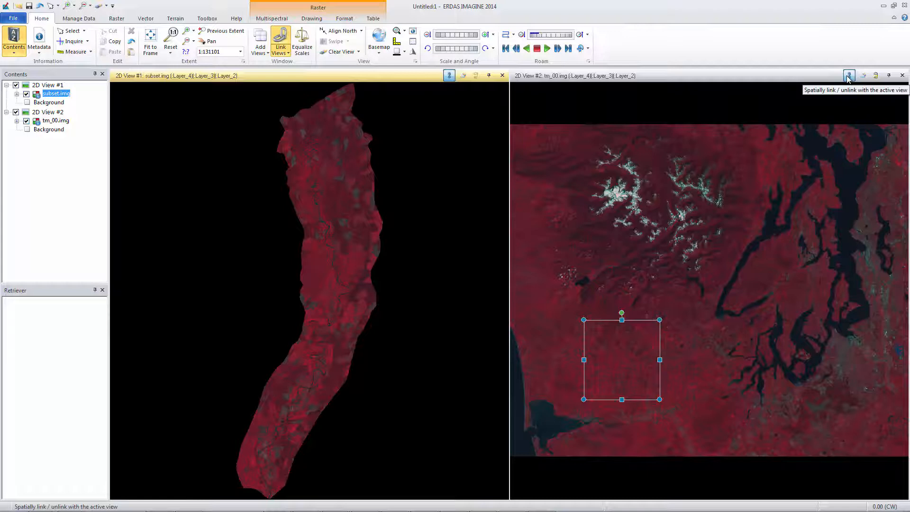
click(848, 75)
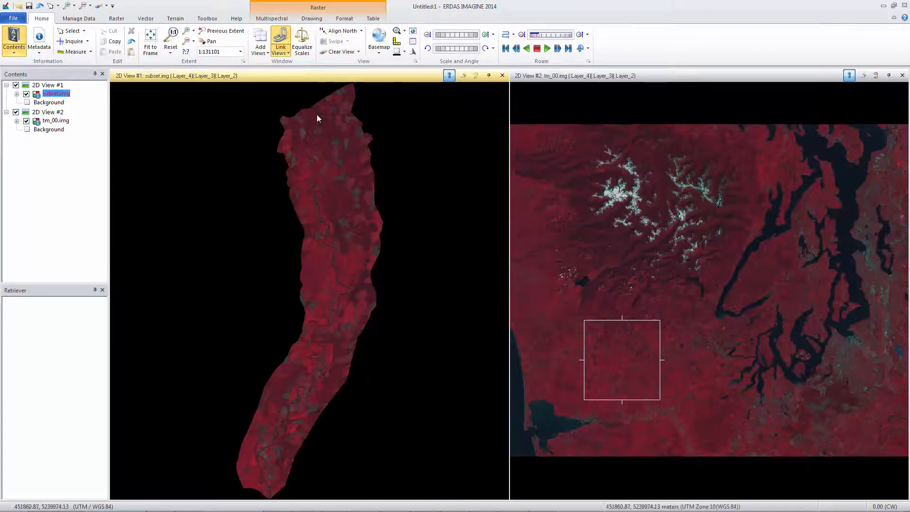
Step: Zoom in on tm_00.img and set its view to the 1:50000 map scale
click(56, 119)
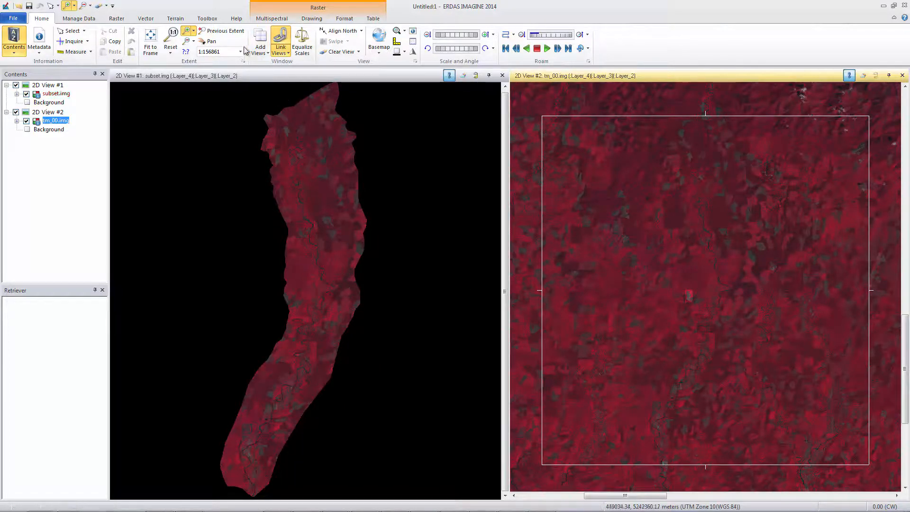
click(240, 52)
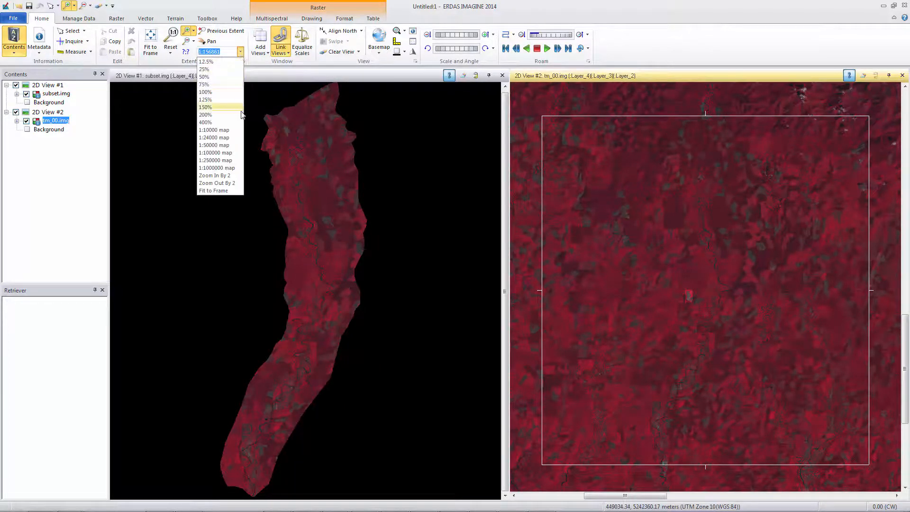
mouse_move(215, 144)
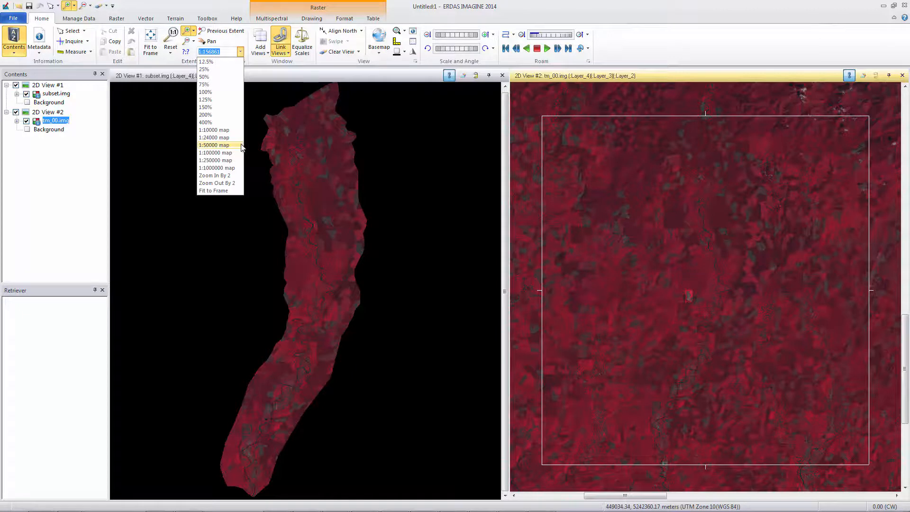
click(214, 145)
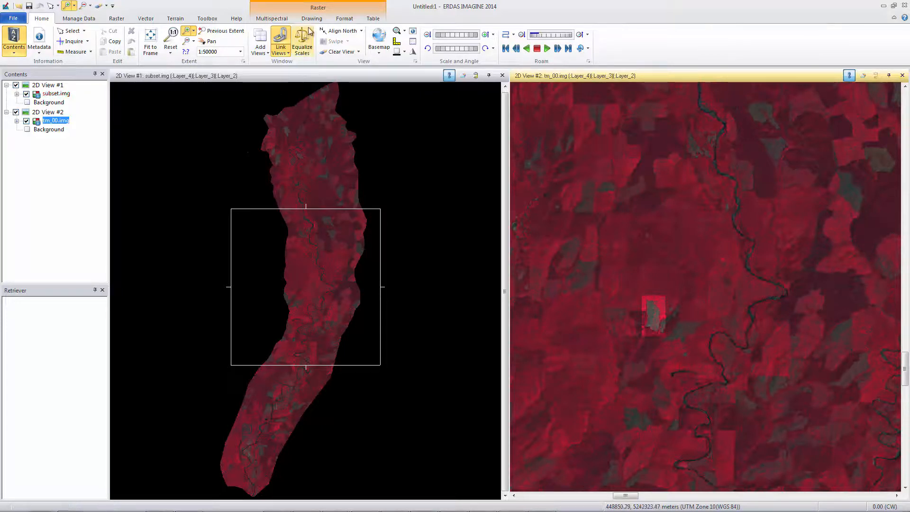
Step: Draw a small rectangle AOI over tm_00.img, then reselect the tm_00.img layer
click(312, 18)
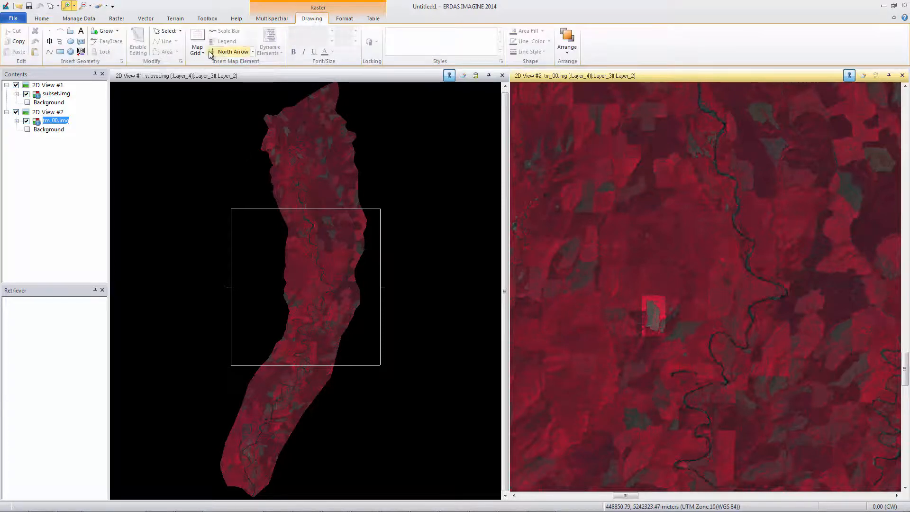
click(60, 51)
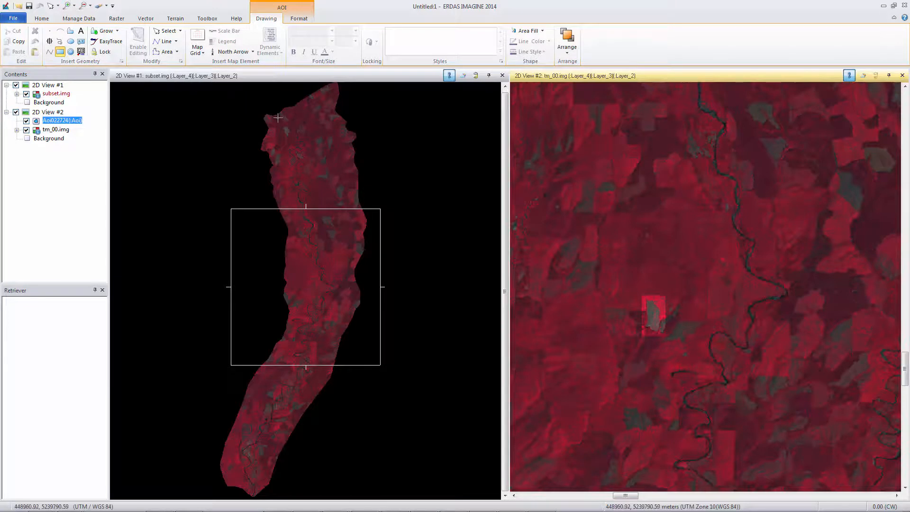
mouse_move(577, 202)
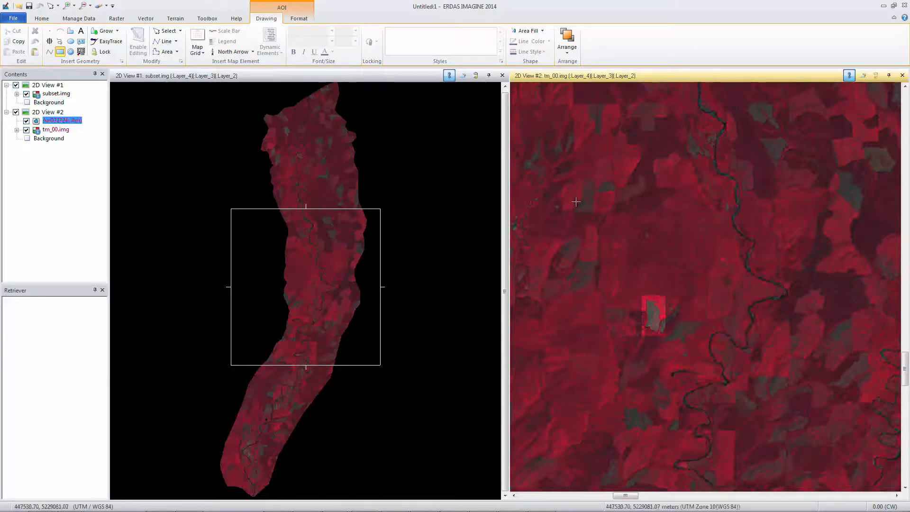
mouse_move(580, 198)
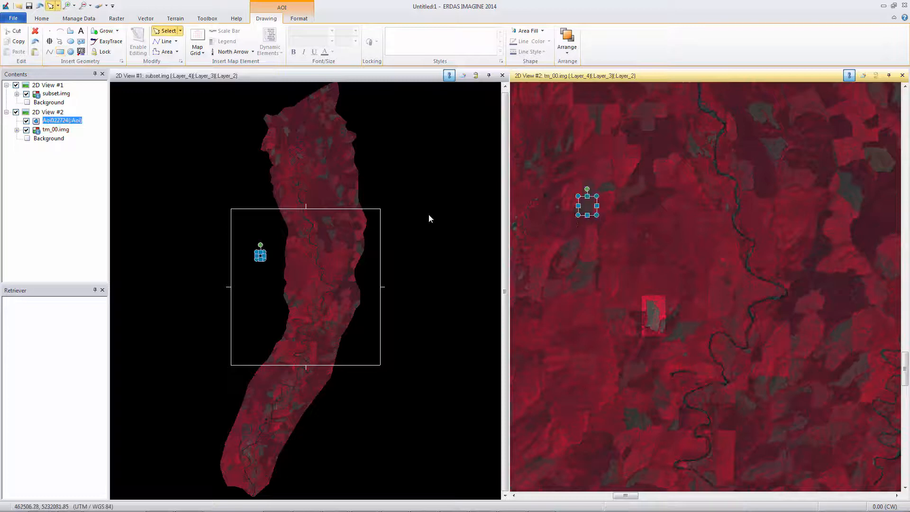
click(56, 129)
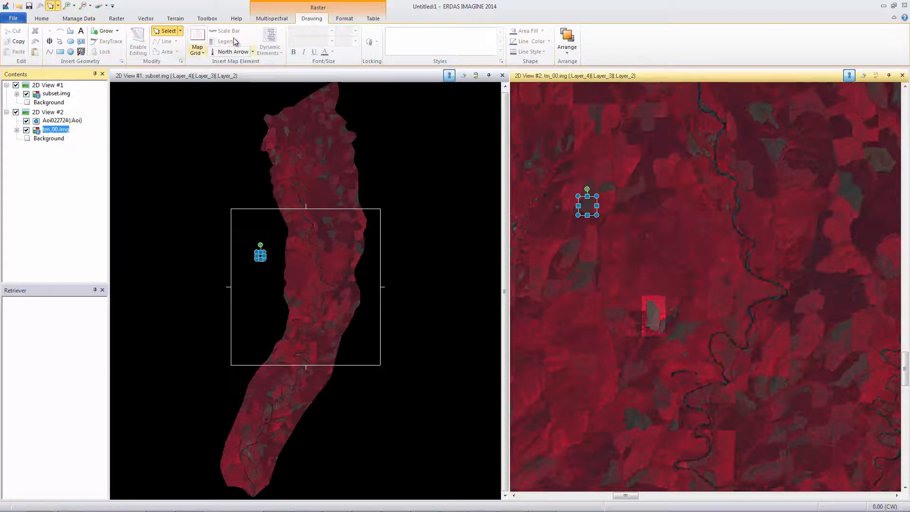
Step: Start General Contrast adjustment with histogram source and application both restricted to the AOI
click(271, 18)
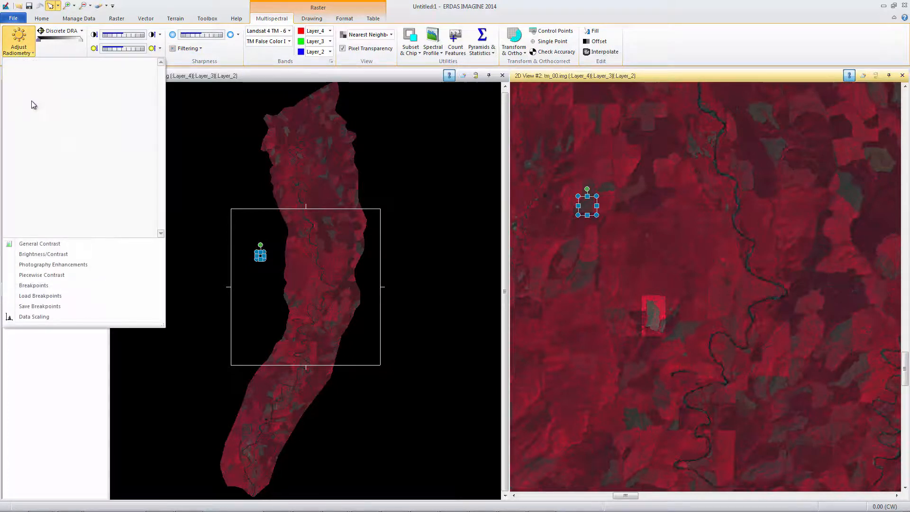
click(39, 243)
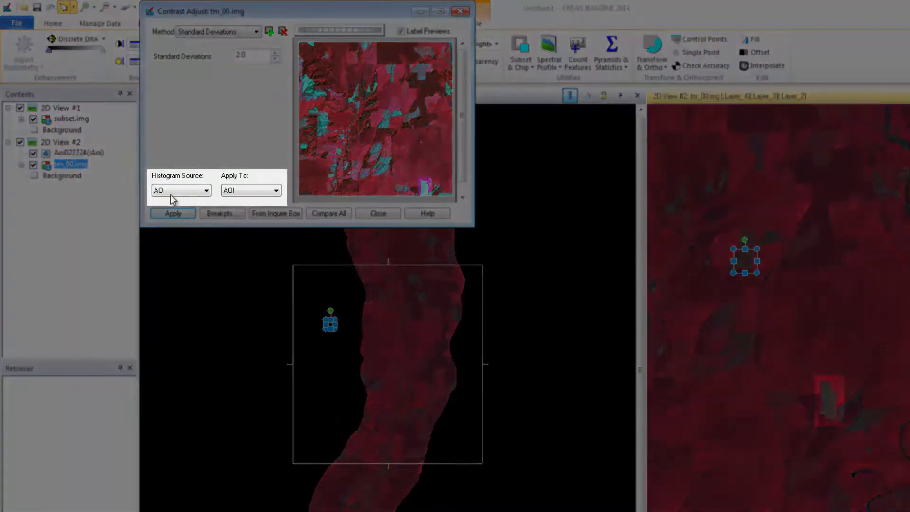
click(173, 213)
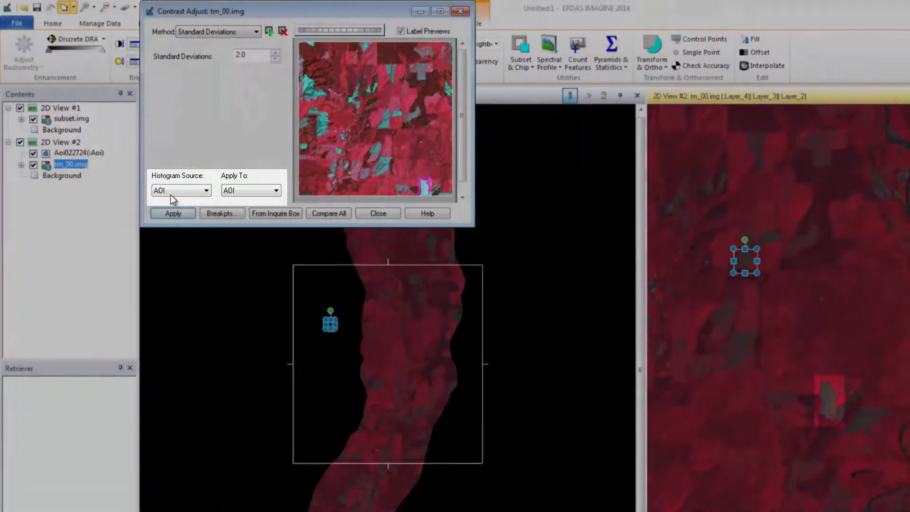
click(172, 213)
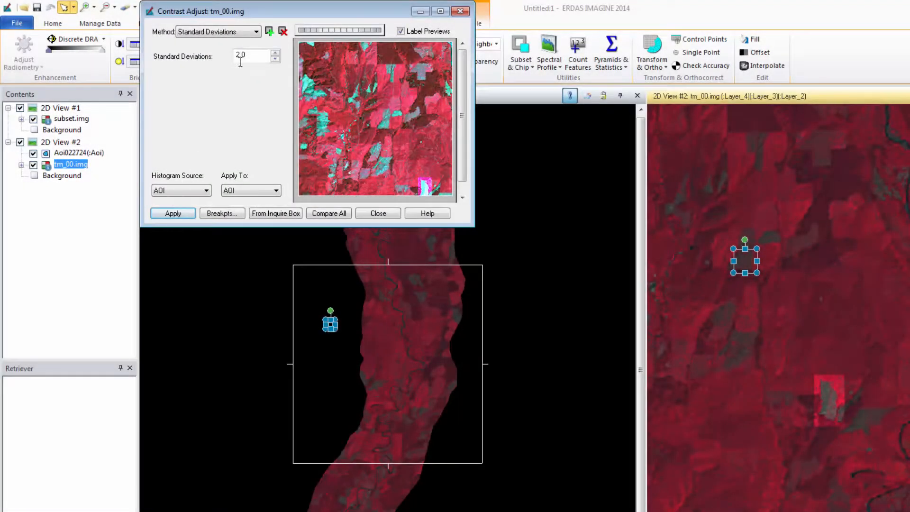
Step: Apply a Linear stretch with slope 2.00 and shift 15 to the AOI
click(256, 31)
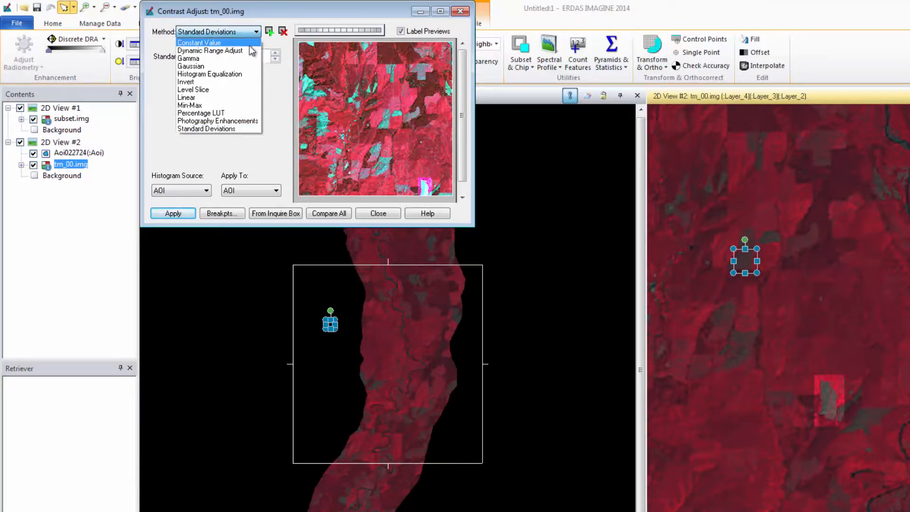
click(186, 96)
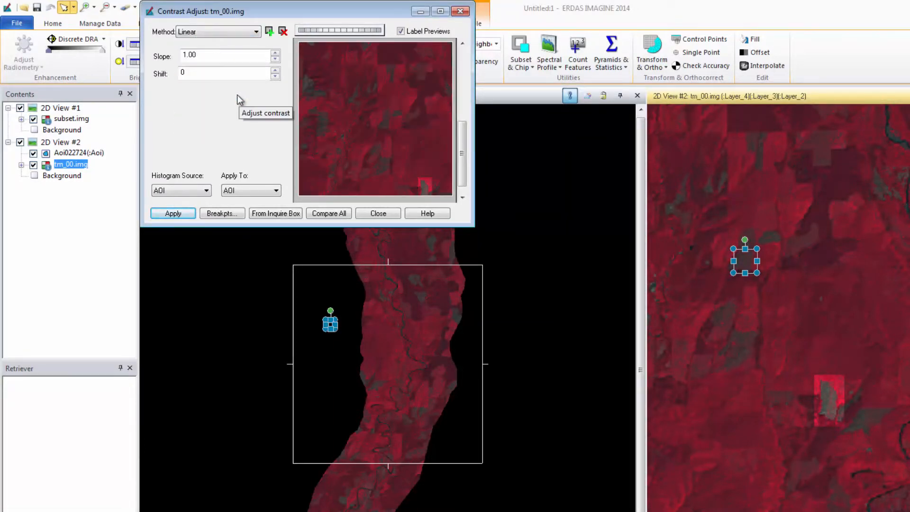
click(227, 55)
text(2)
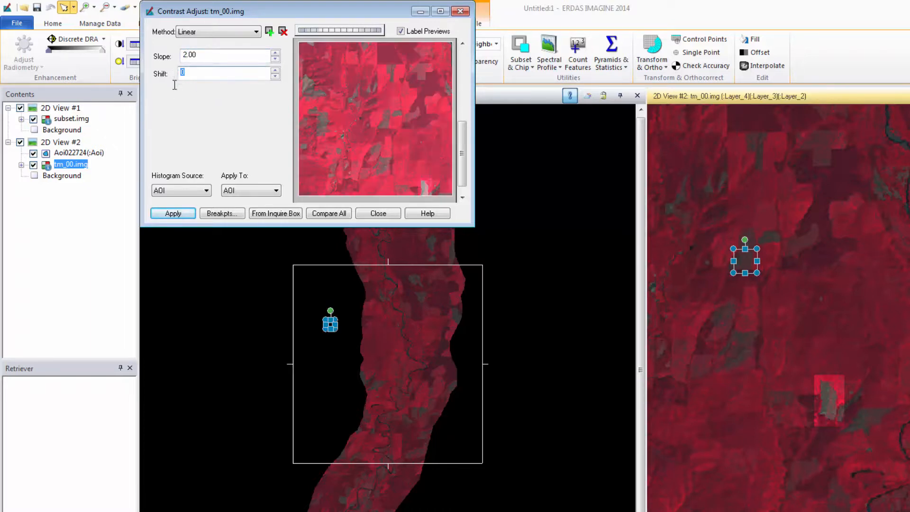
click(172, 212)
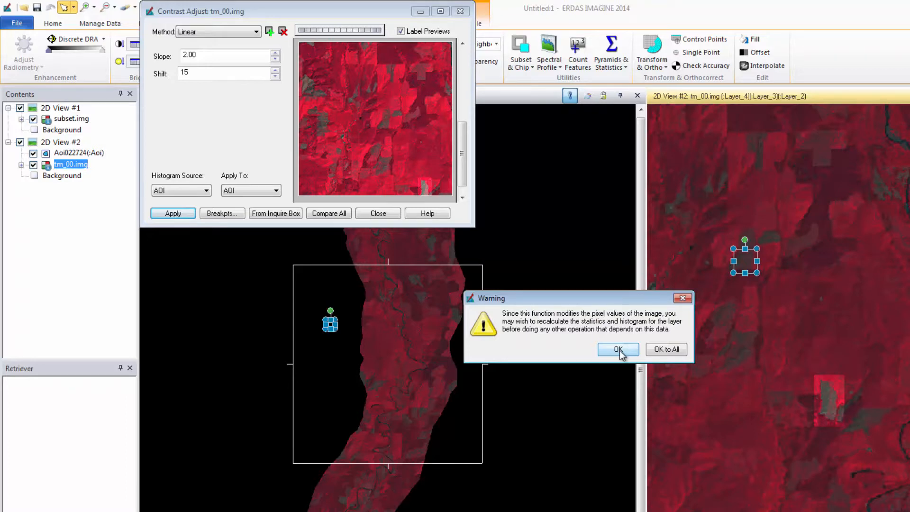
Step: Accept the warning, preview Histogram Equalization and Percentage LUT, keep the linear stretch and close Contrast Adjust
click(617, 349)
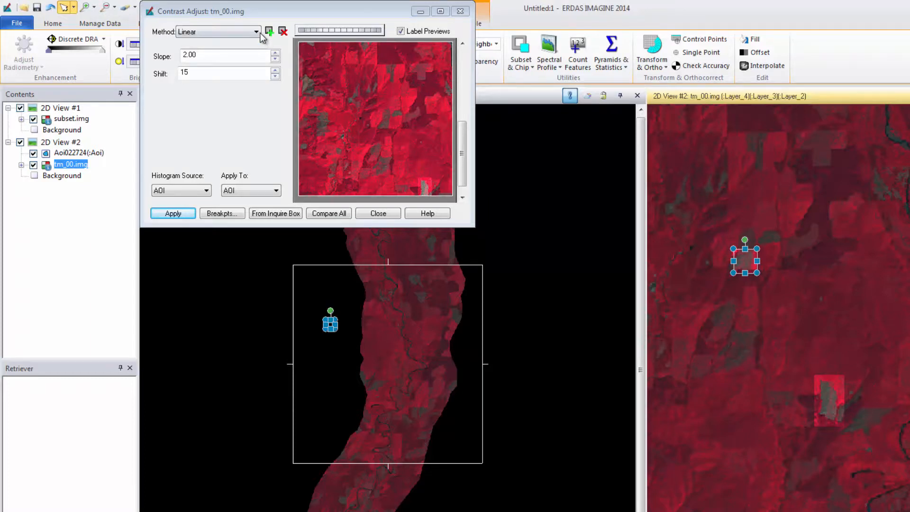
click(256, 31)
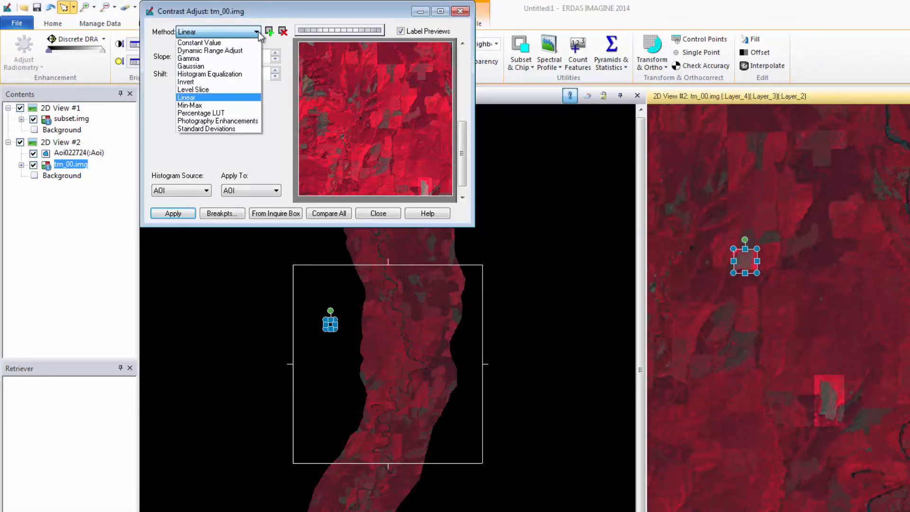
click(209, 74)
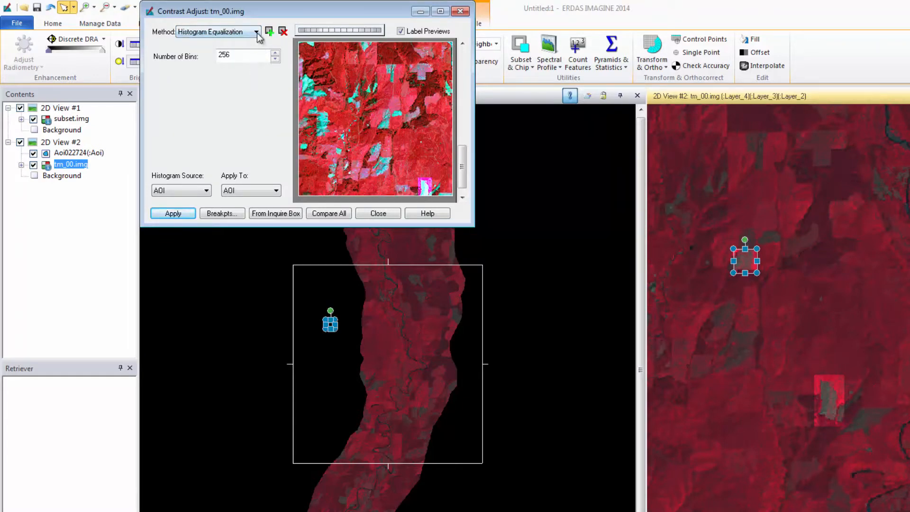
click(254, 31)
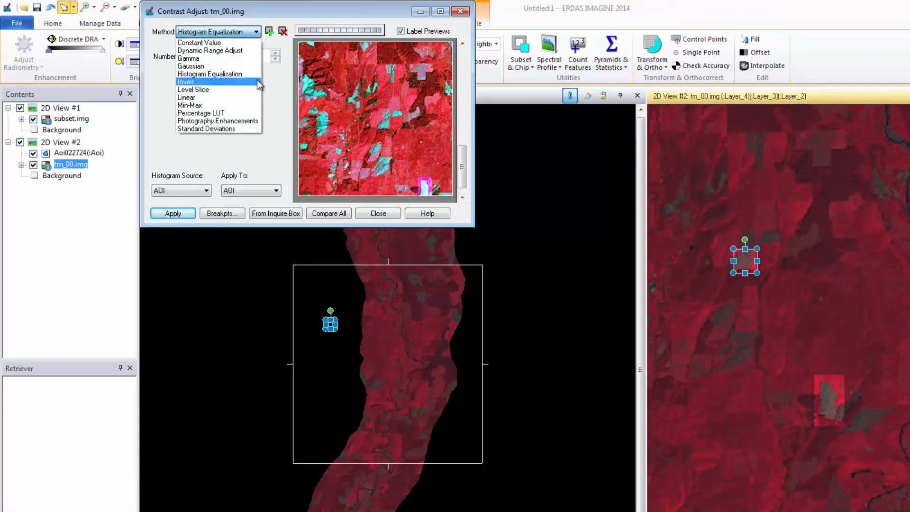
click(200, 113)
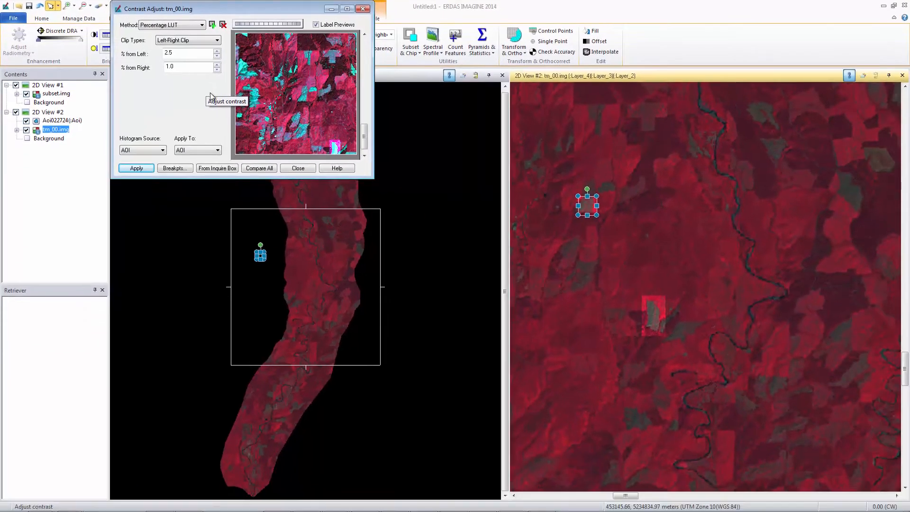
click(297, 168)
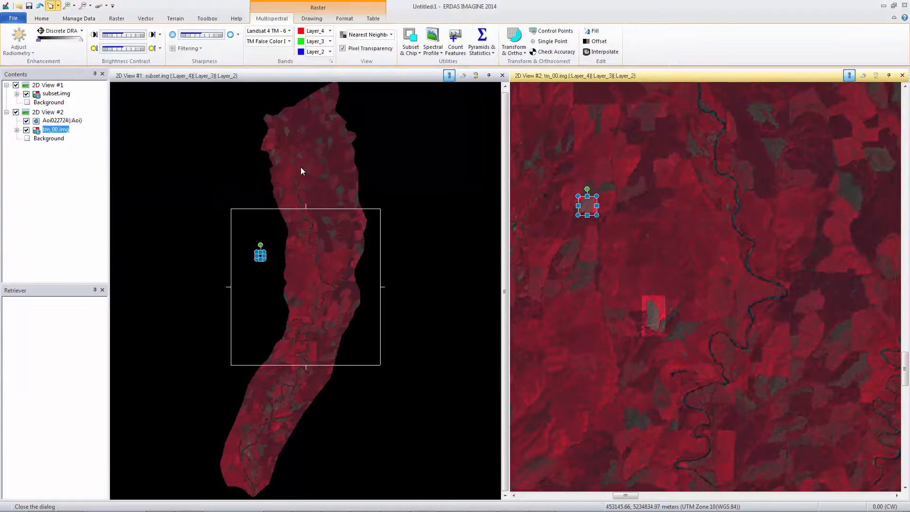